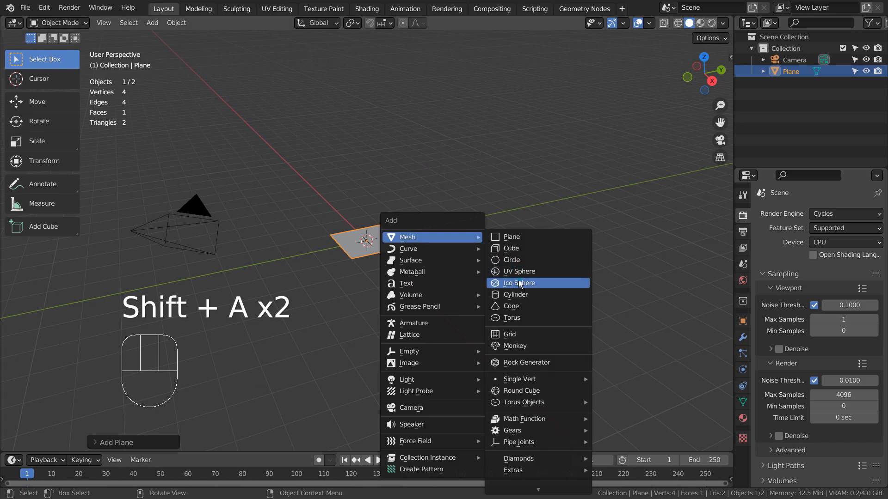
- Add a low-subdivision icosphere at the plane's centre and parent it to the plane
{"action": "left_click", "coordinate": [520, 283]}
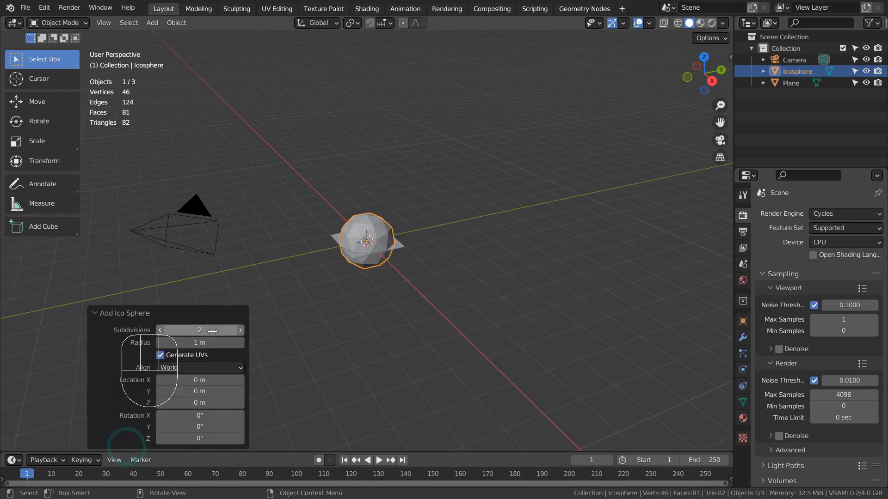
{"action": "left_click", "coordinate": [159, 330]}
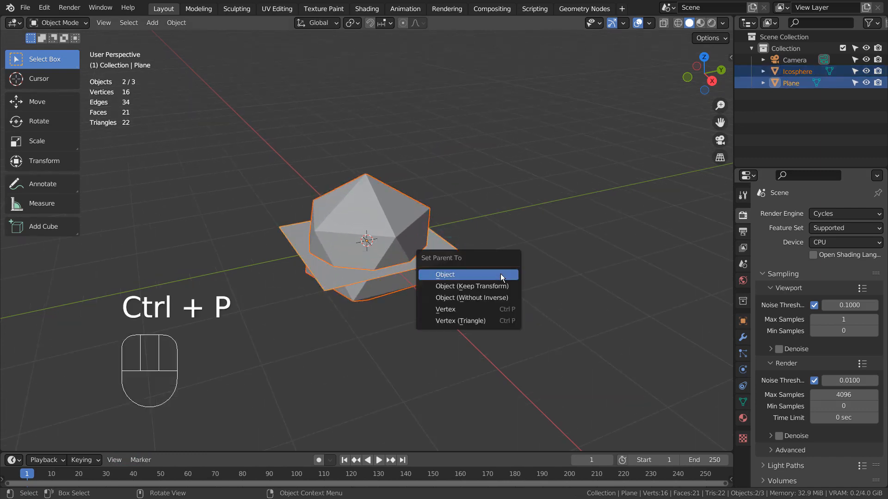
{"action": "left_click", "coordinate": [444, 275]}
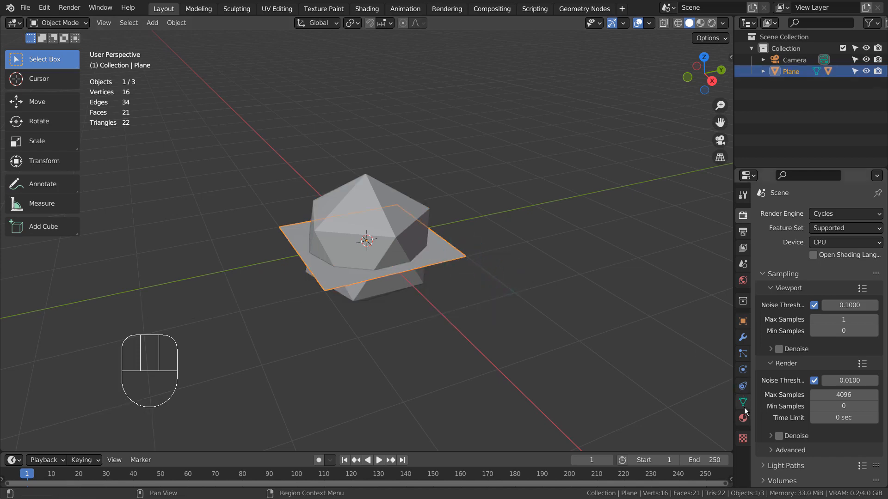
- Set the plane's Instancing to Vertices and scale it up to about 6.8
{"action": "left_click", "coordinate": [741, 321]}
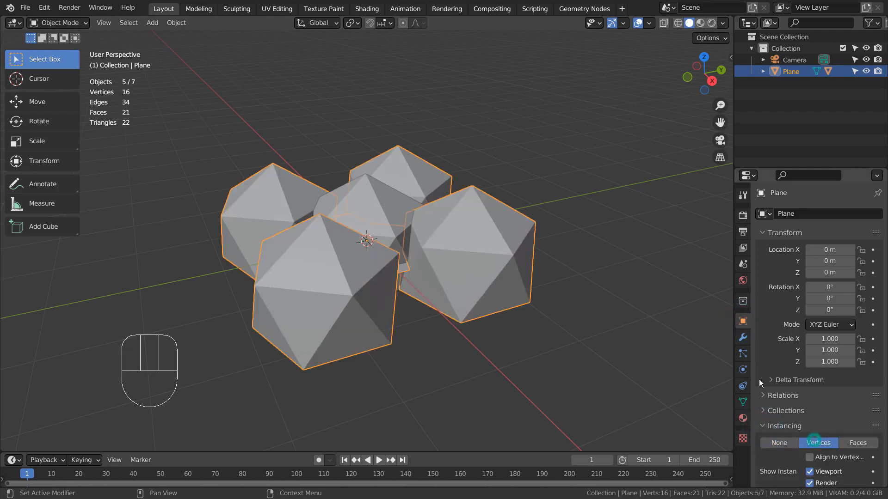
{"action": "key", "text": "s"}
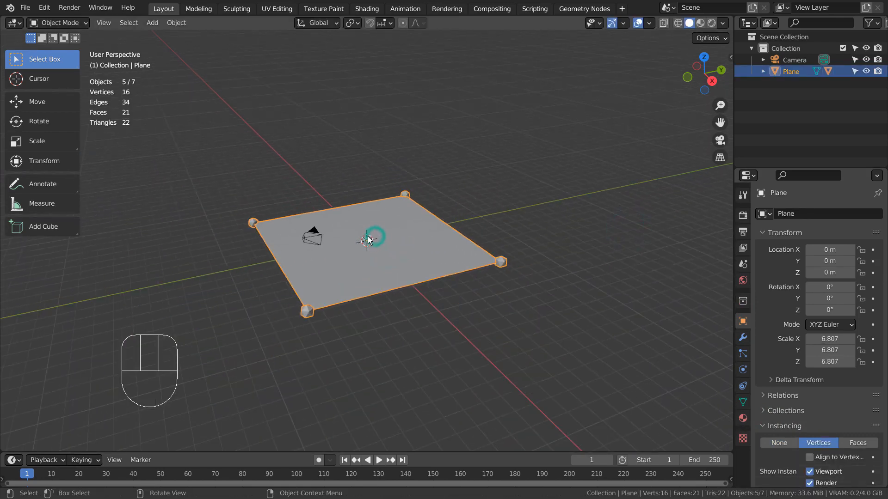
{"action": "key", "text": "s"}
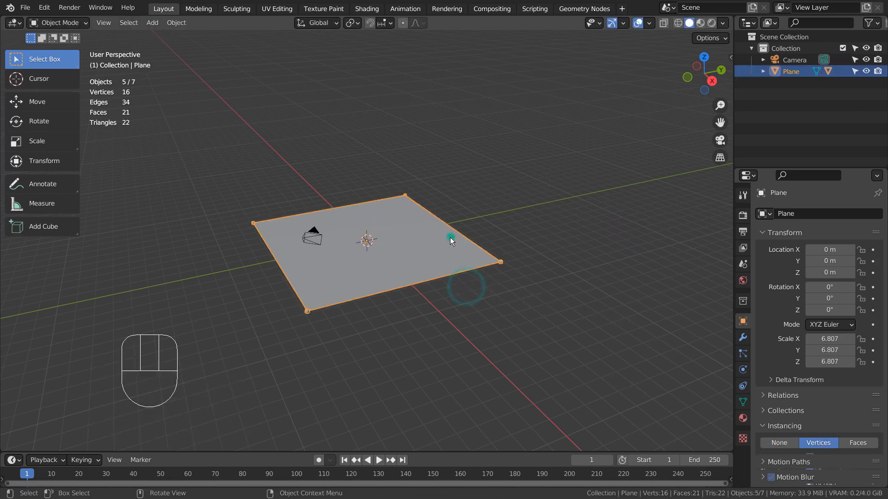
- Subdivide the plane with 50 cuts so icospheres tile it in a dense grid of about 2,700
{"action": "key", "text": "Tab"}
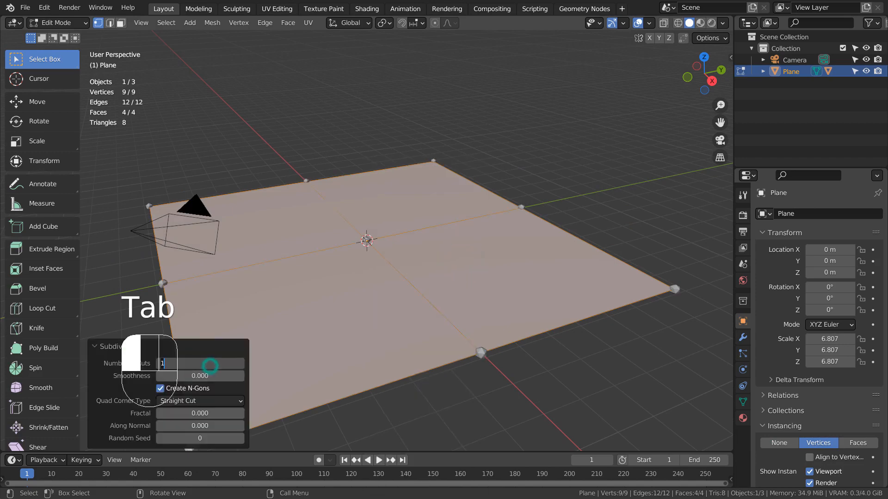
{"action": "type", "text": "25"}
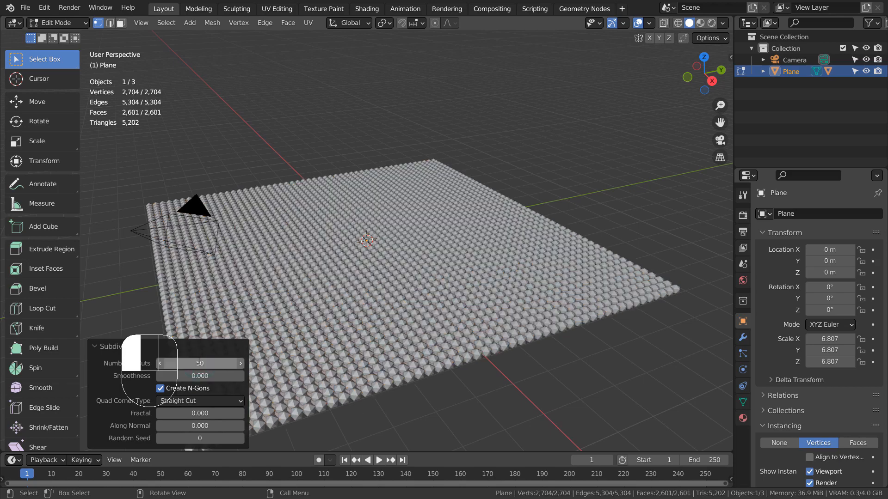
{"action": "key", "text": "Tab"}
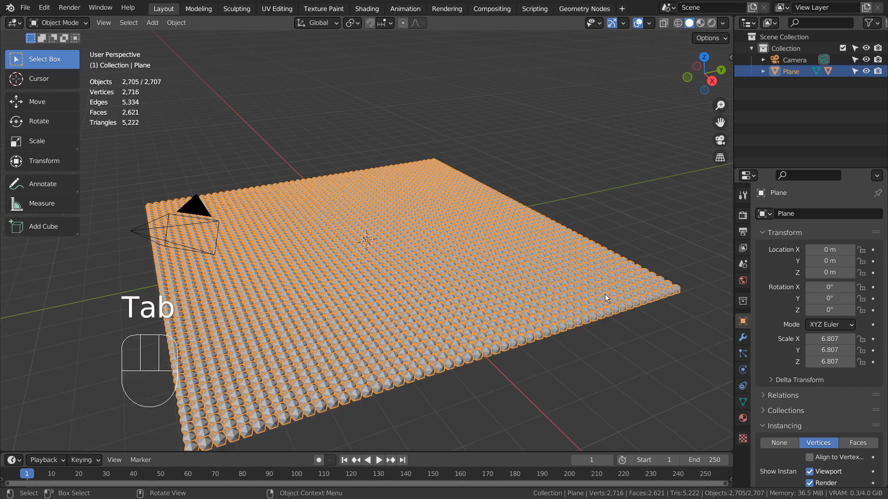
{"action": "key", "text": "S"}
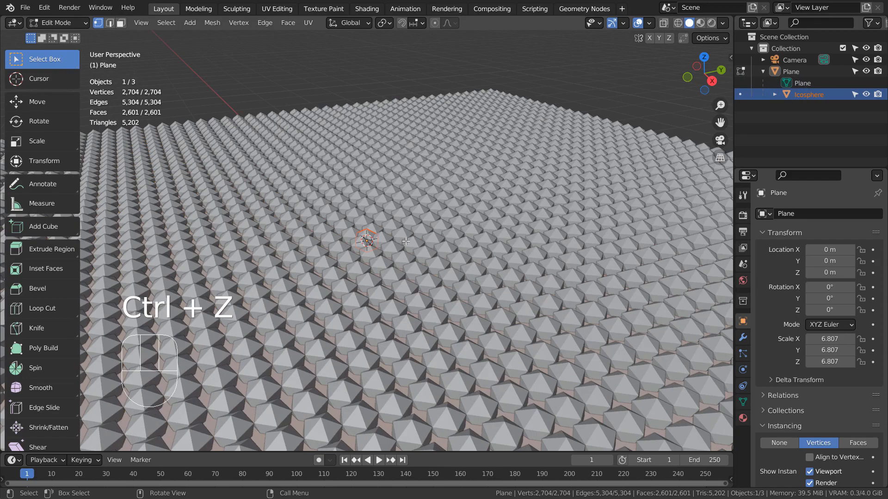
- Undo the stray edits and accidental resize of the grid mesh
{"action": "key", "text": "s"}
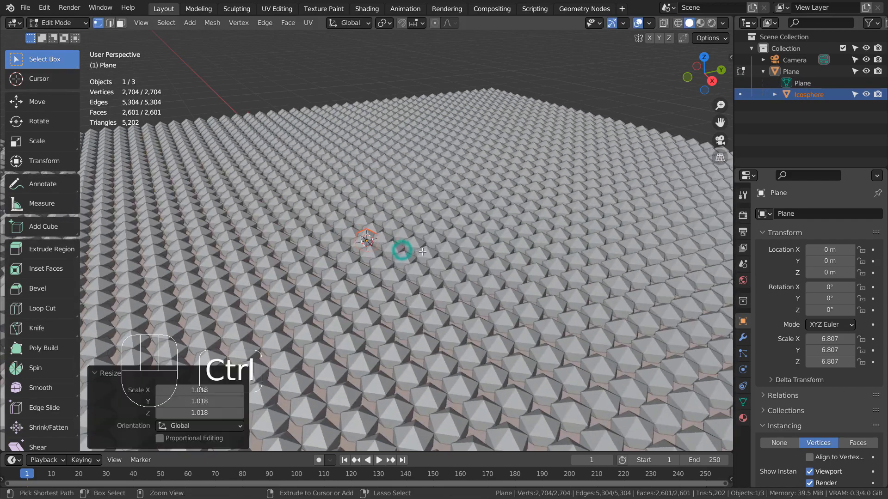
{"action": "key", "text": "Ctrl+Z"}
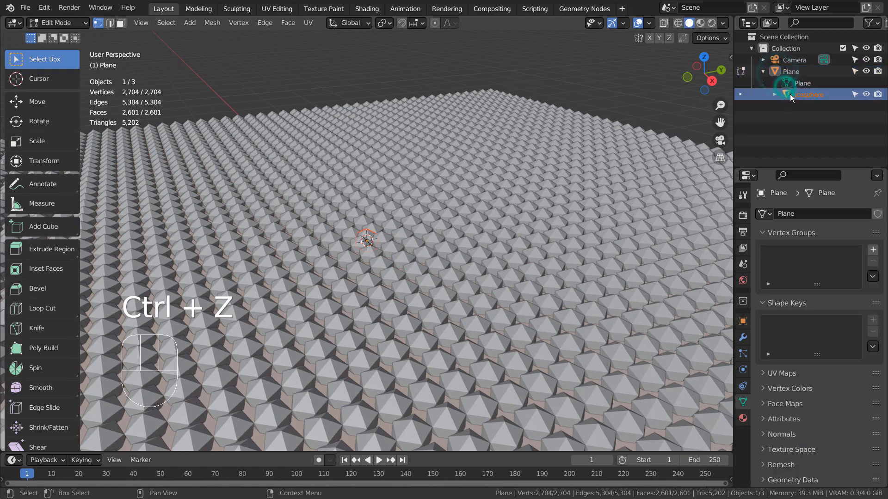
{"action": "key", "text": "s"}
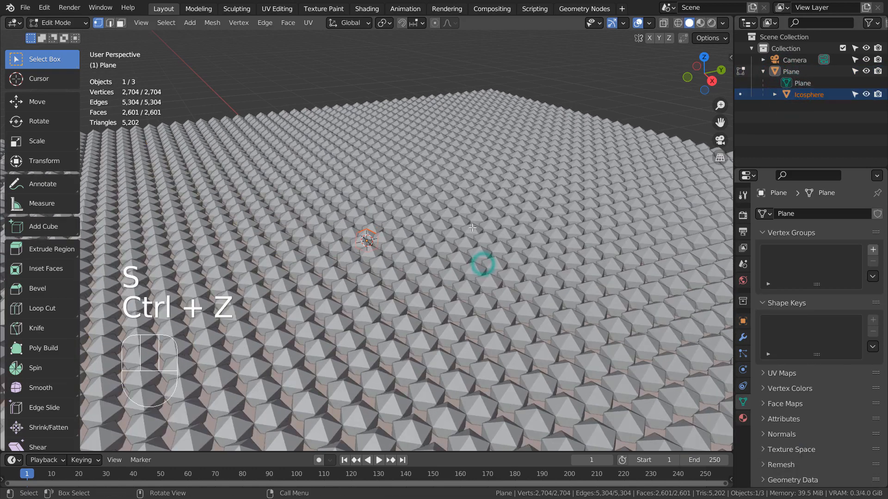
{"action": "left_click", "coordinate": [355, 23]}
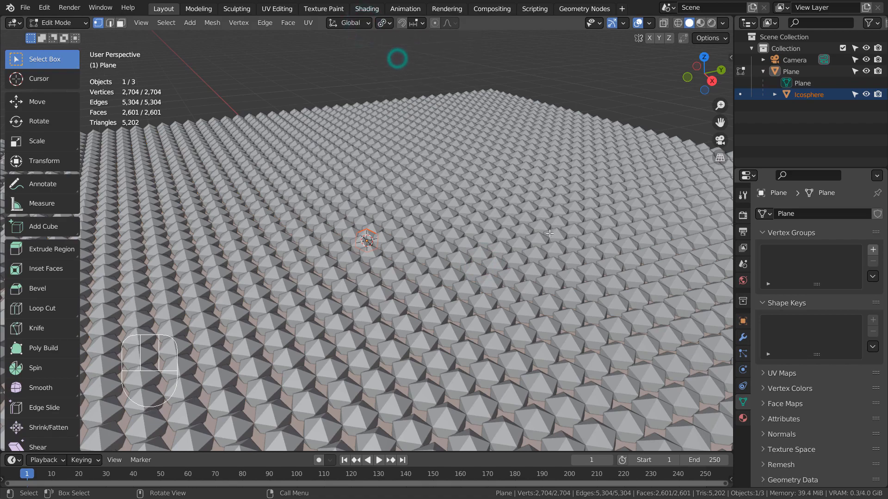
- Scale all grid vertices outward so the icospheres become small dots across a wide plane
{"action": "key", "text": "s"}
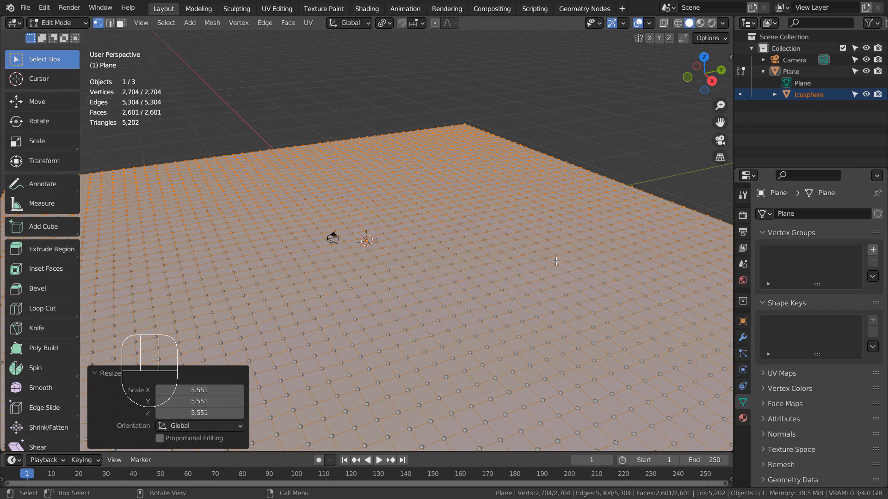
{"action": "key", "text": "s"}
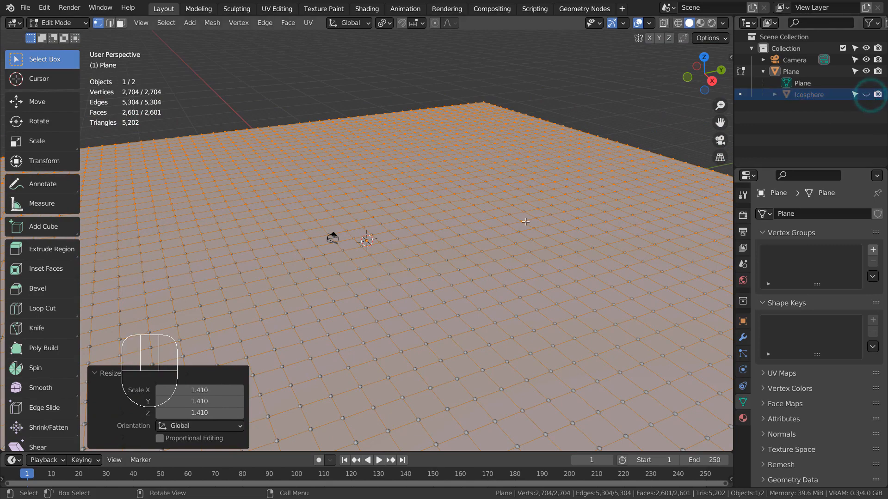
{"action": "key", "text": "Tab"}
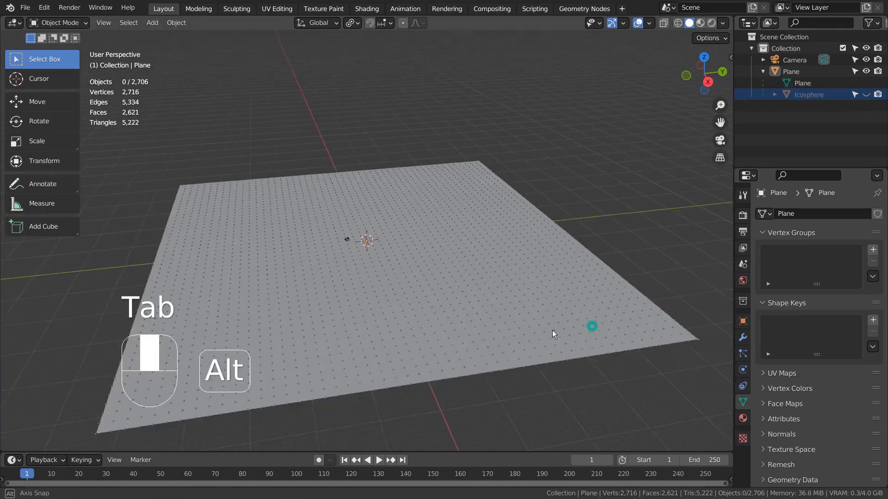
{"action": "left_click_drag", "start_coordinate": [554, 333], "coordinate": [610, 323]}
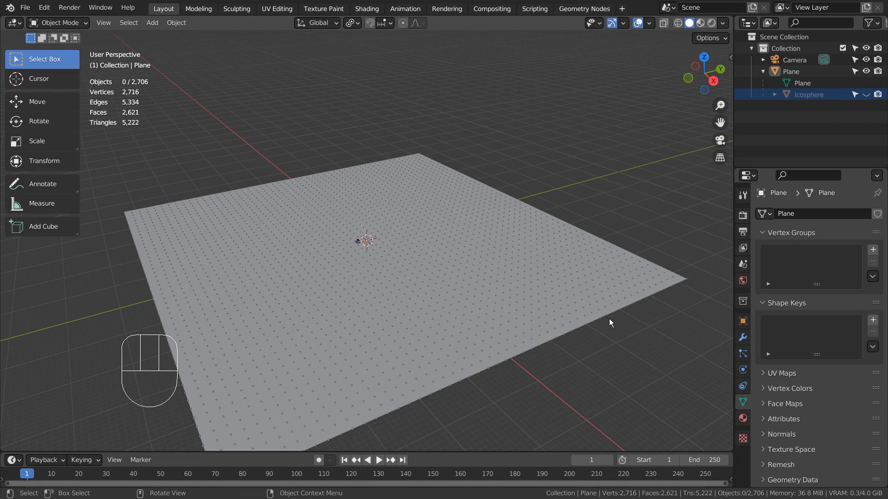
- Give the original icosphere its own new material
{"action": "left_click", "coordinate": [809, 94]}
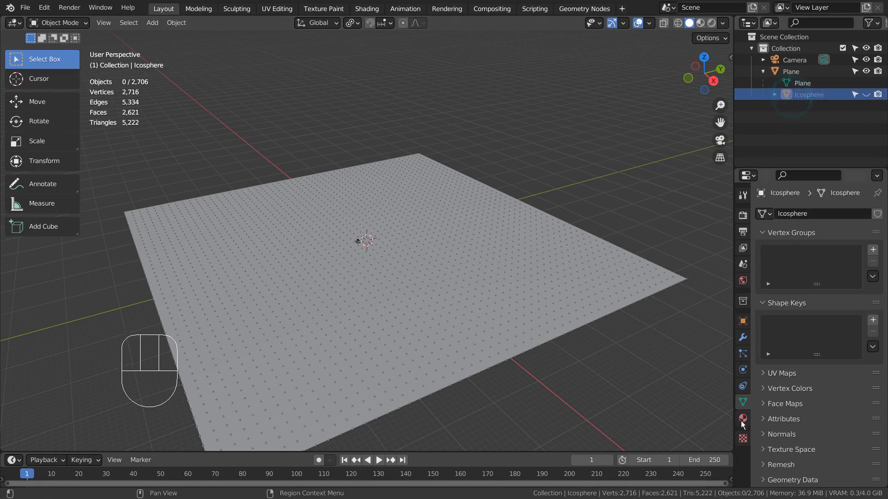
{"action": "left_click", "coordinate": [742, 419]}
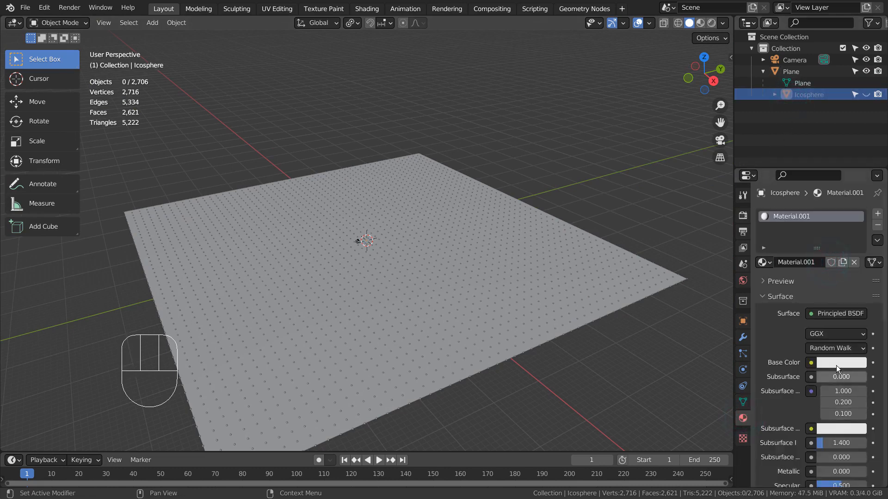
{"action": "left_click", "coordinate": [839, 363]}
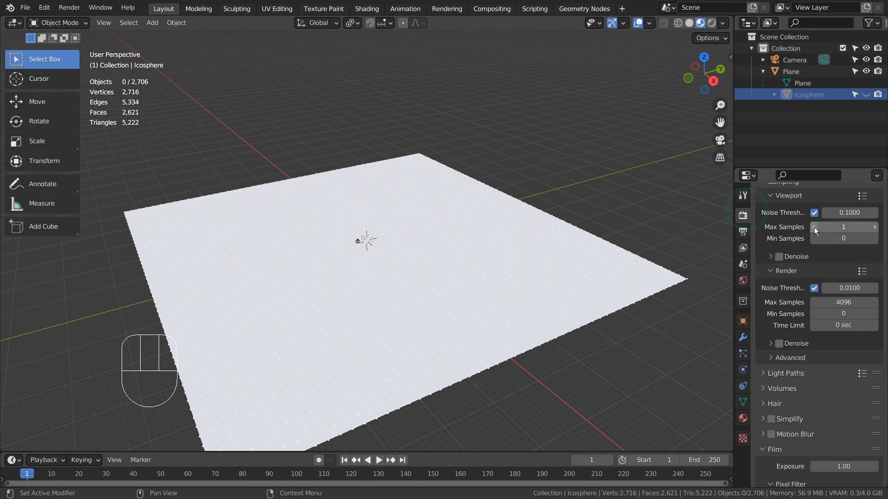
- Switch the render engine to Eevee with Bloom so the dots glow white
{"action": "left_click", "coordinate": [845, 214]}
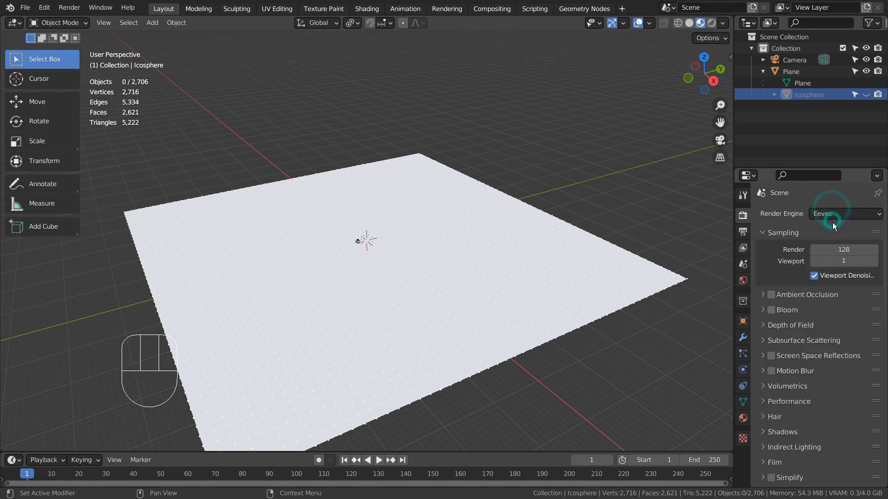
{"action": "left_click", "coordinate": [771, 310]}
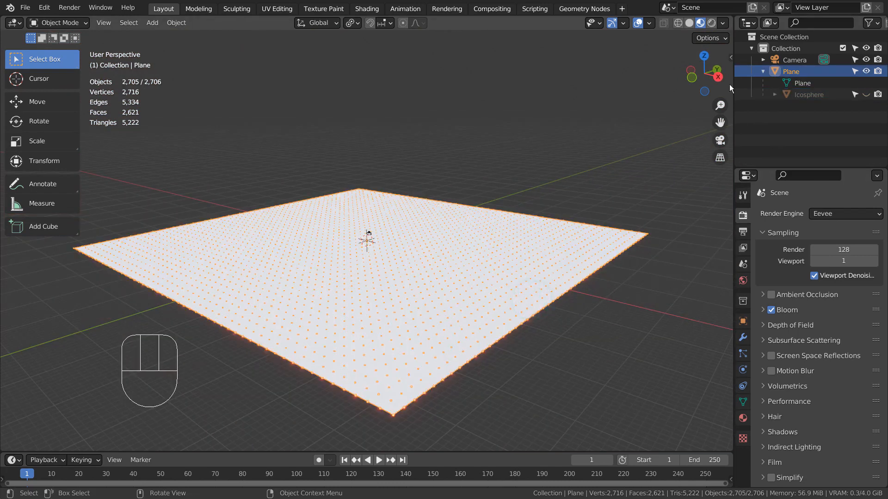
- Give the grid plane a black base-colour material so the dots glow reddish on dark
{"action": "key", "text": "shift+d"}
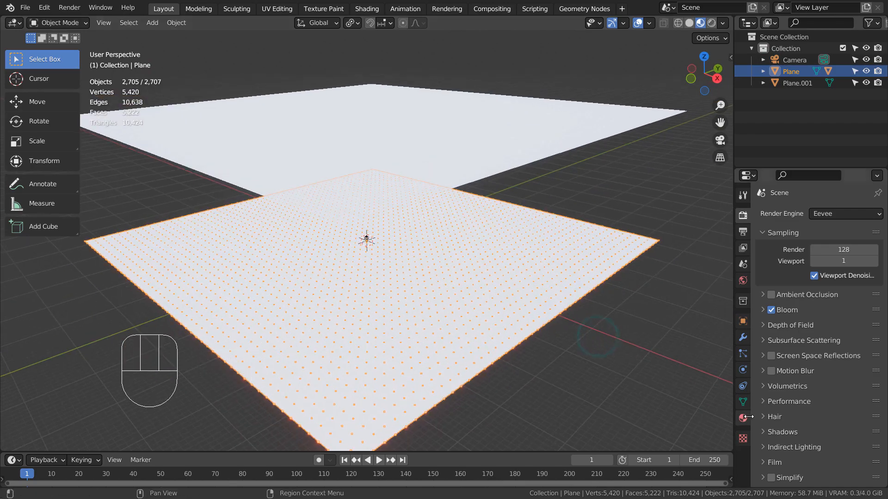
{"action": "left_click", "coordinate": [742, 416]}
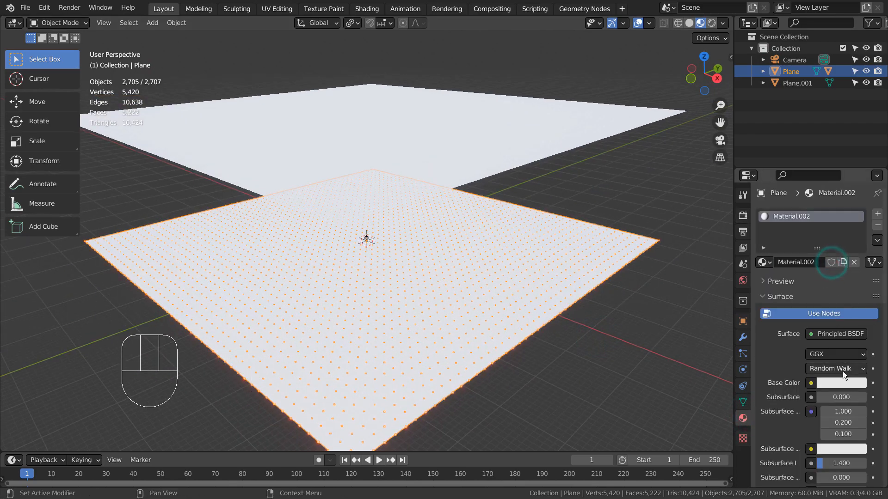
{"action": "left_click", "coordinate": [840, 383]}
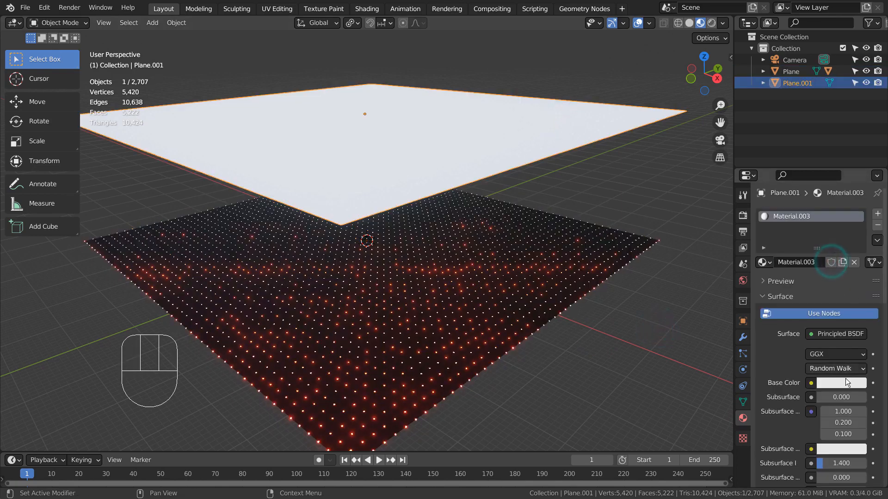
{"action": "left_click", "coordinate": [842, 382]}
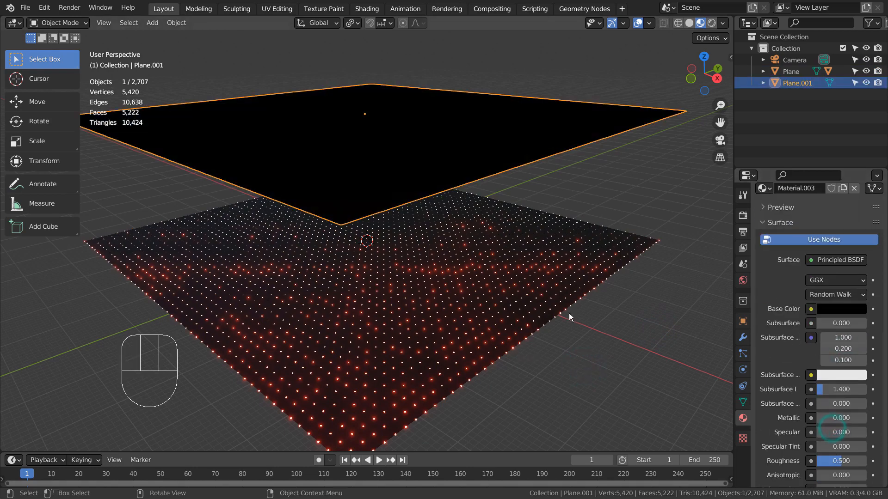
{"action": "left_click", "coordinate": [784, 71]}
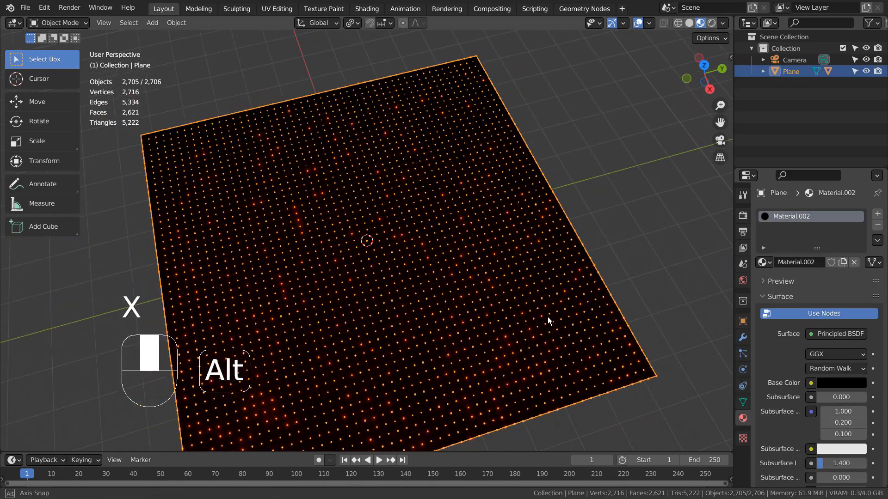
- Lift the centre column of grid vertices along Z with proportional falloff into an arch
{"action": "key", "text": "Tab"}
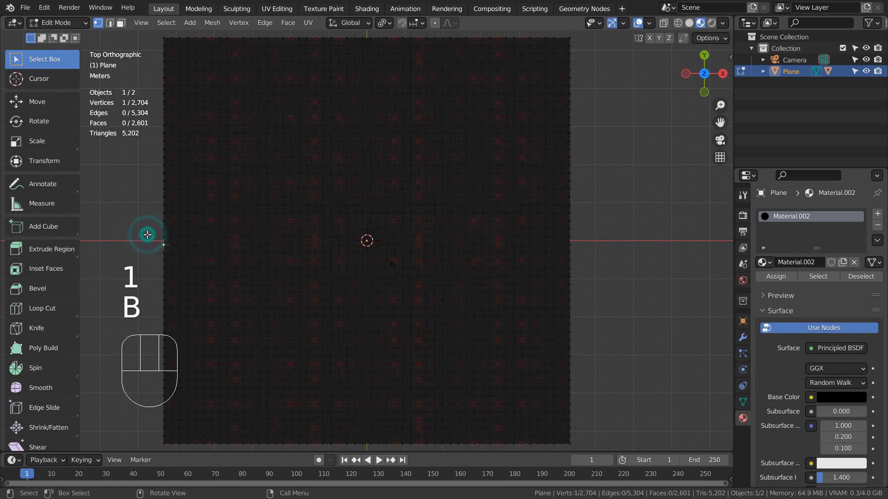
{"action": "left_click_drag", "start_coordinate": [147, 235], "coordinate": [614, 239]}
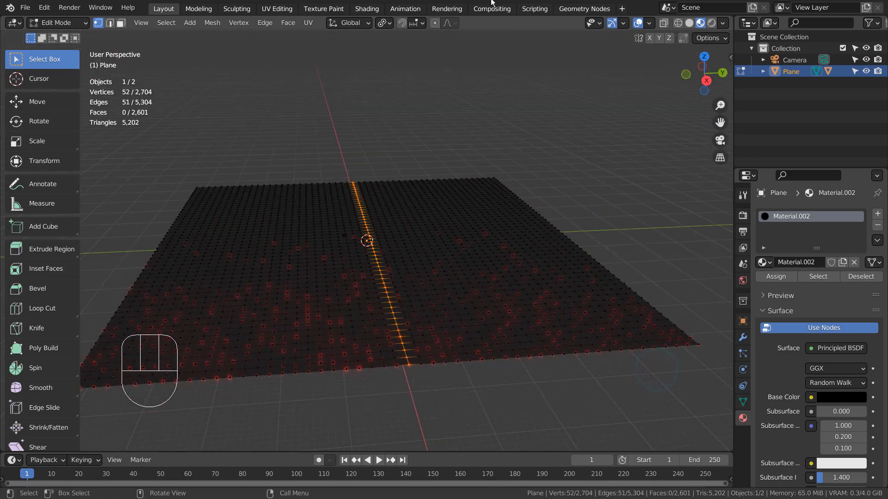
{"action": "key", "text": "g"}
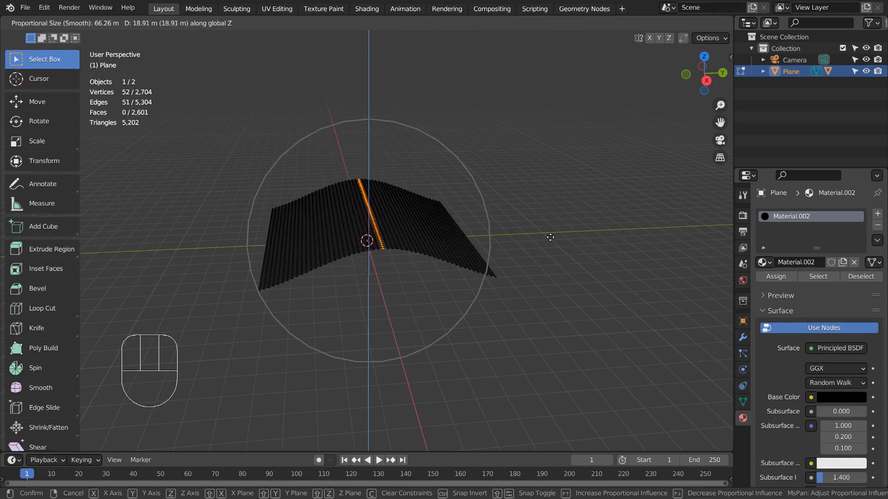
{"action": "key", "text": "Tab"}
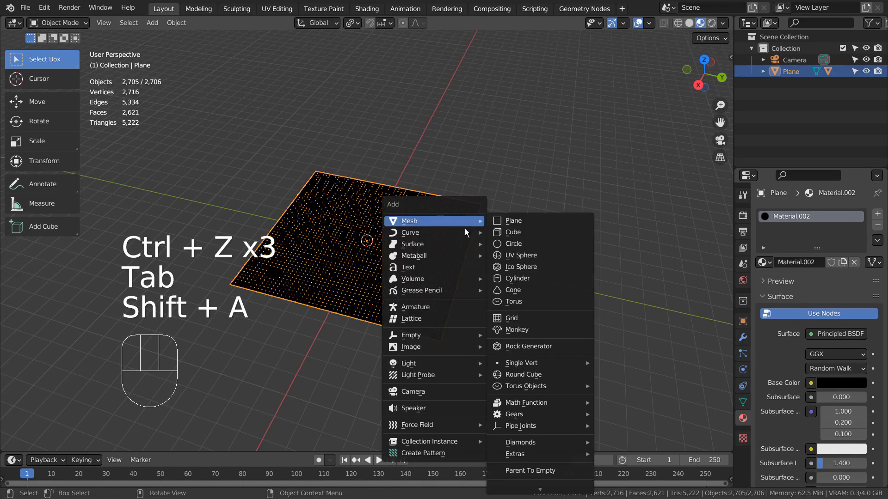
{"action": "mouse_move", "coordinate": [411, 233]}
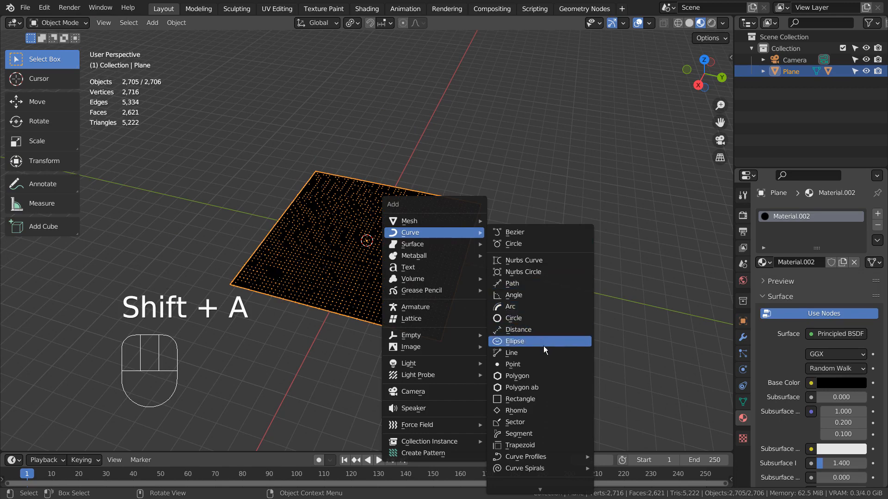
- Add a path curve and set it as the plane's Curve modifier target
{"action": "left_click", "coordinate": [512, 364]}
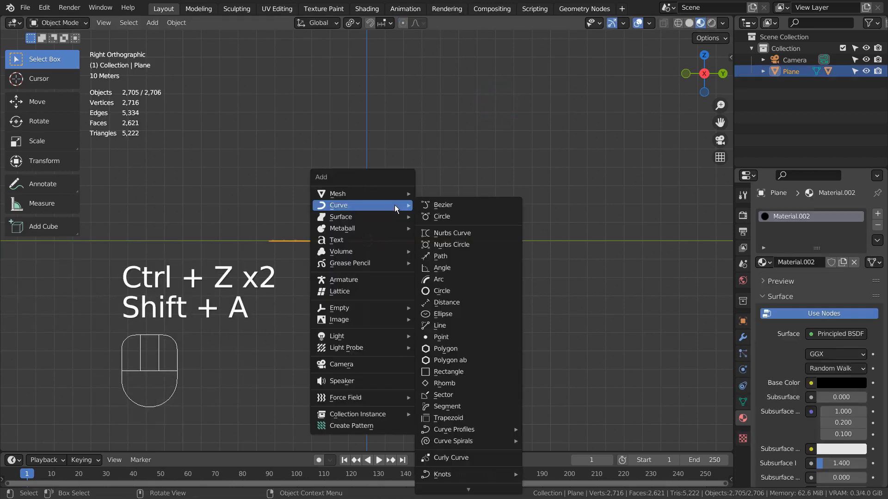
{"action": "left_click", "coordinate": [442, 336]}
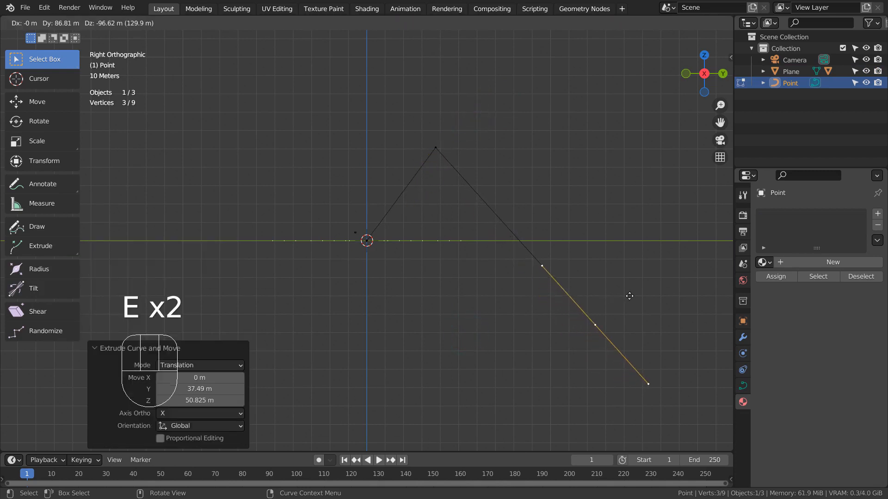
{"action": "key", "text": "Tab"}
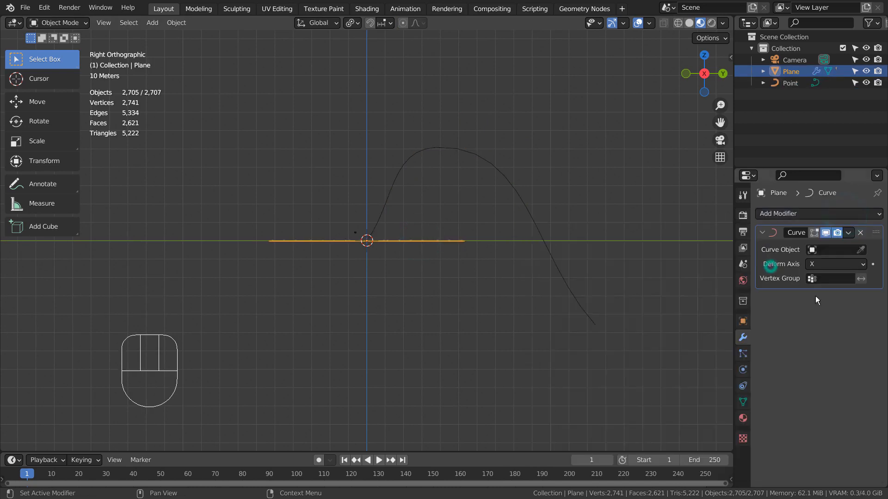
{"action": "left_click", "coordinate": [835, 250]}
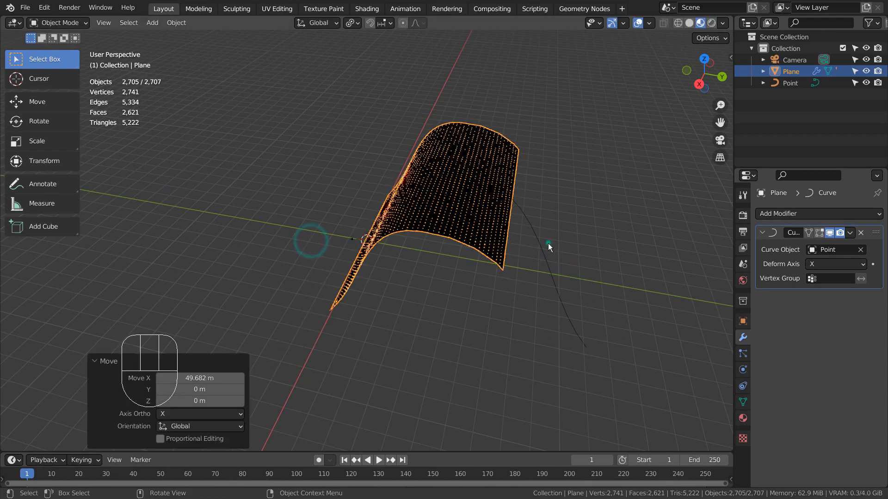
- Slide the plane along the path to bend it and inspect the result from both sides
{"action": "key", "text": "s"}
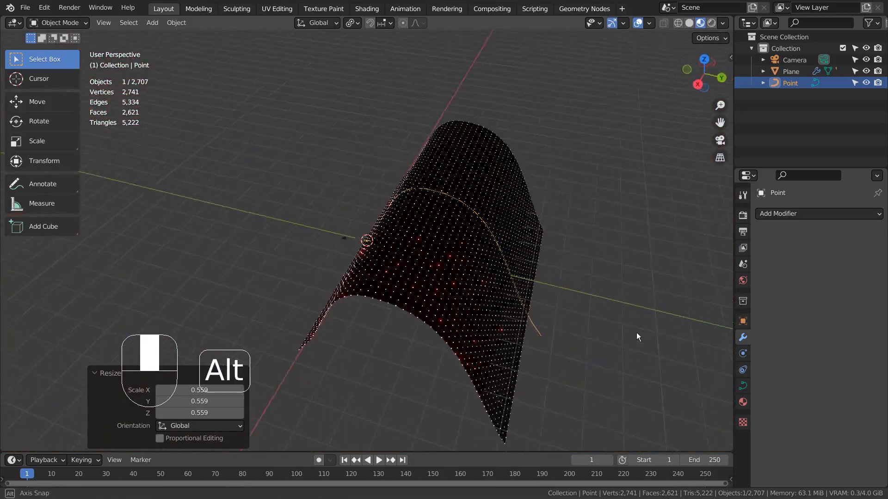
{"action": "left_click_drag", "start_coordinate": [637, 337], "coordinate": [421, 339]}
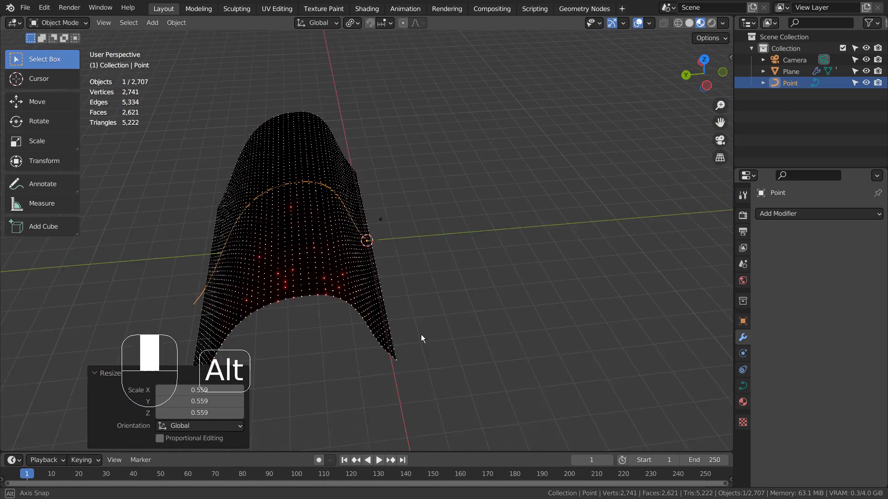
{"action": "left_click_drag", "start_coordinate": [422, 338], "coordinate": [677, 314]}
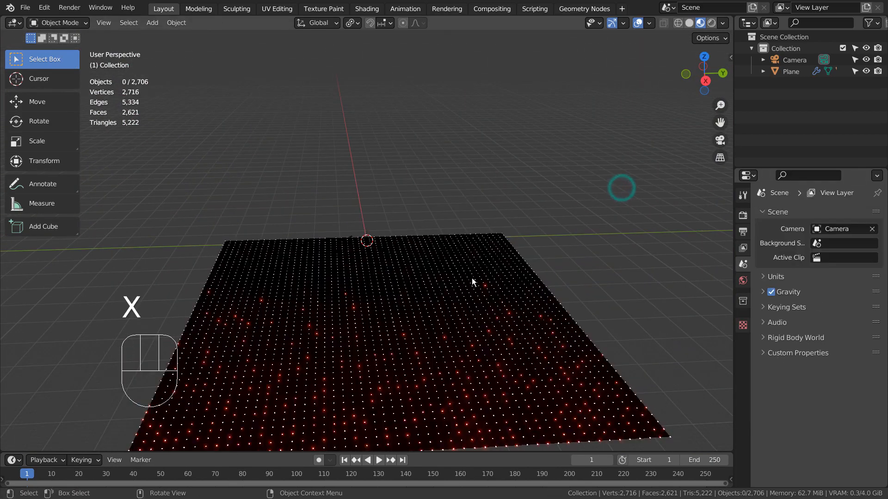
- Remove the Curve modifier so the plane sits flat, viewed from above
{"action": "key", "text": "Tab"}
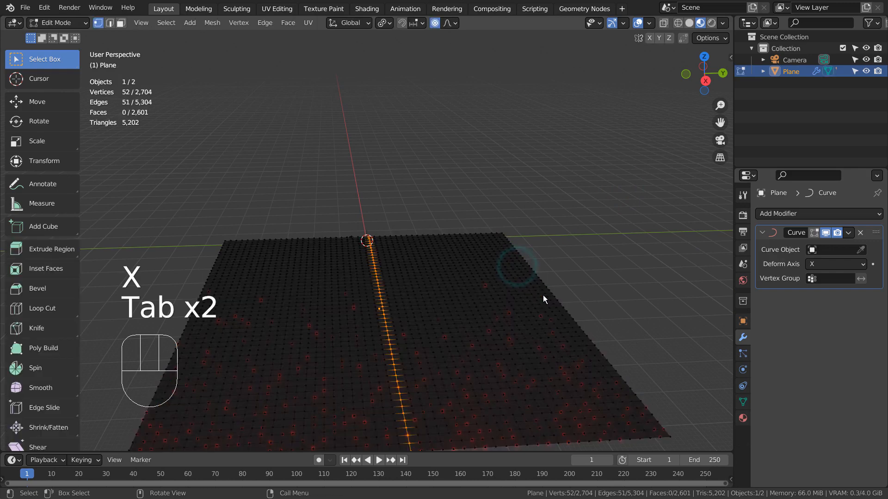
{"action": "key", "text": "Tab"}
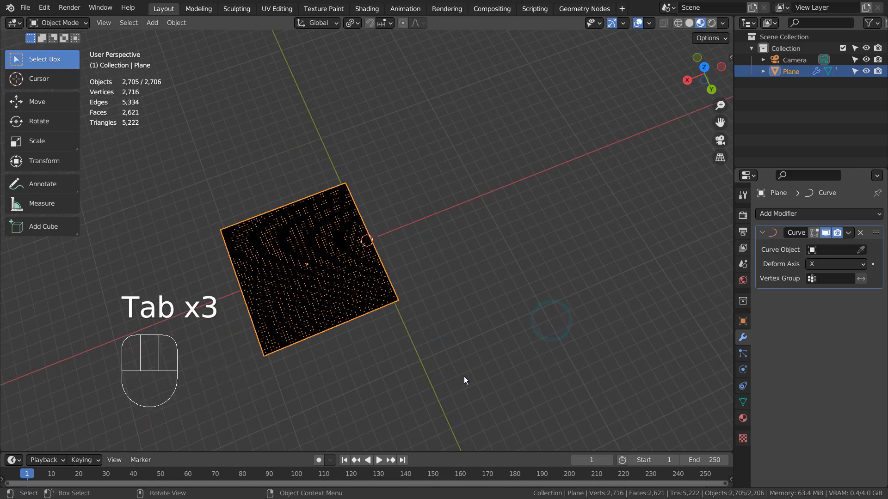
{"action": "key", "text": "KP_7"}
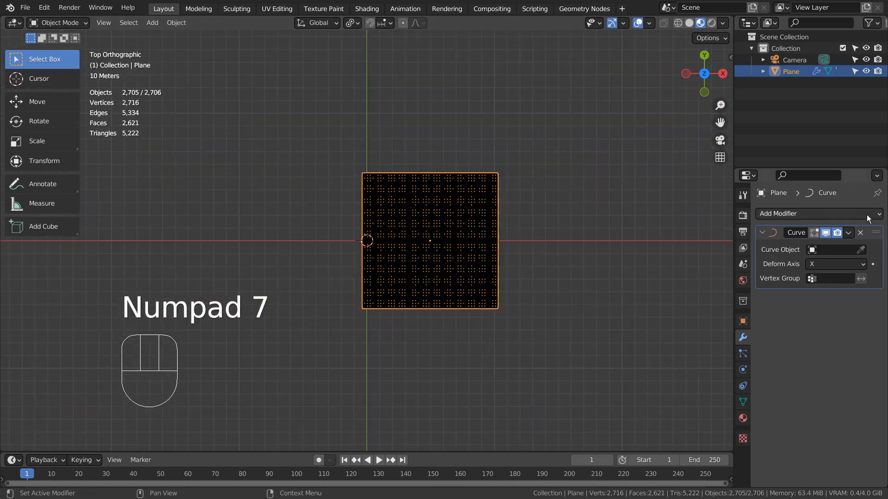
{"action": "left_click", "coordinate": [860, 233]}
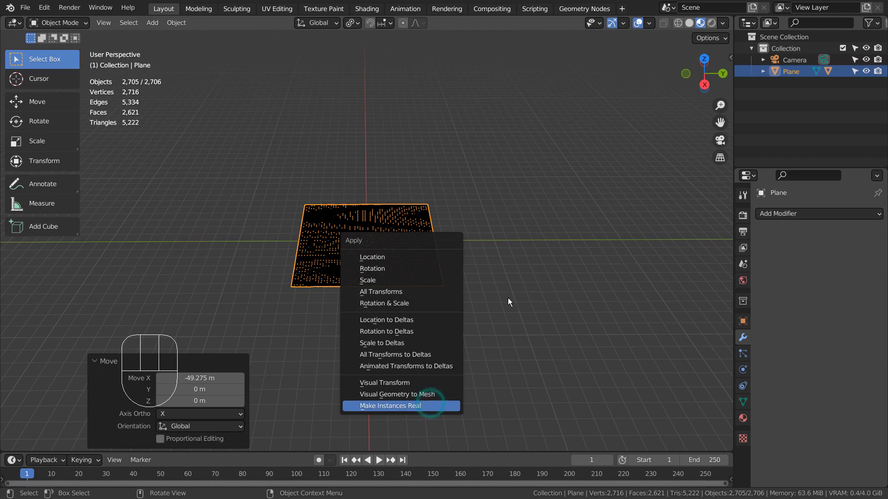
- Make the plane's instances real icospheres and move them into new Collection 2
{"action": "left_click", "coordinate": [401, 406]}
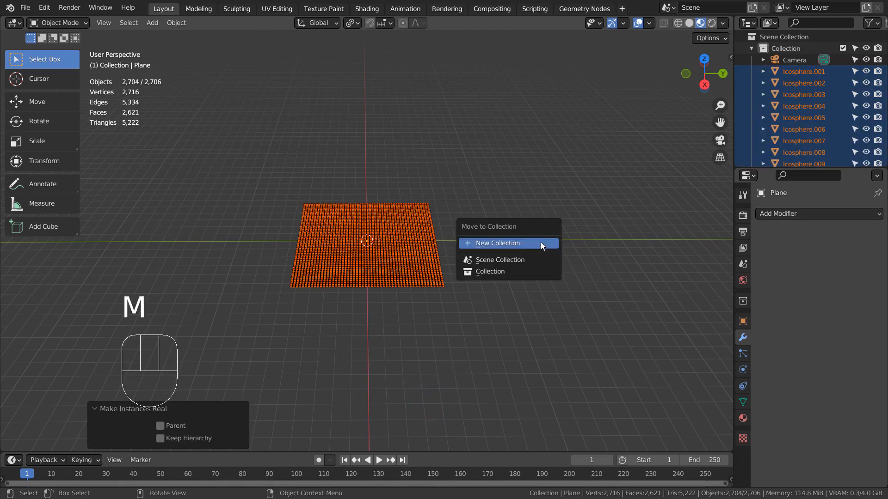
{"action": "left_click", "coordinate": [496, 244]}
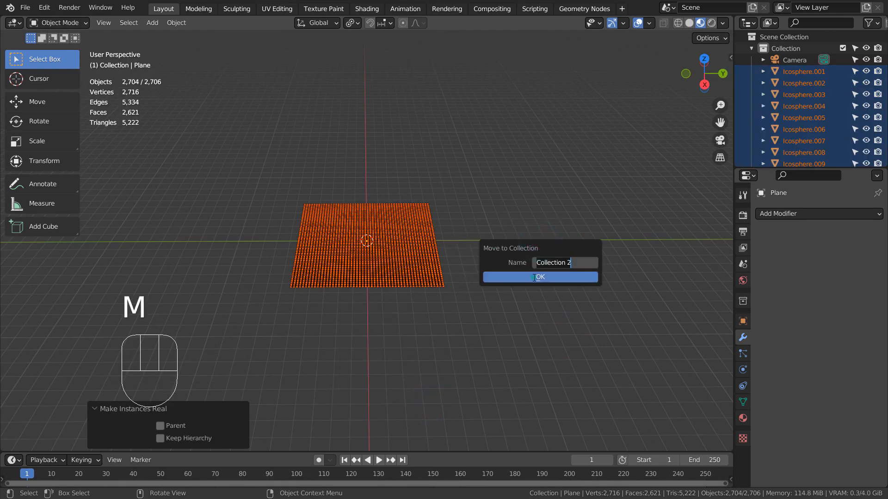
{"action": "left_click", "coordinate": [540, 278]}
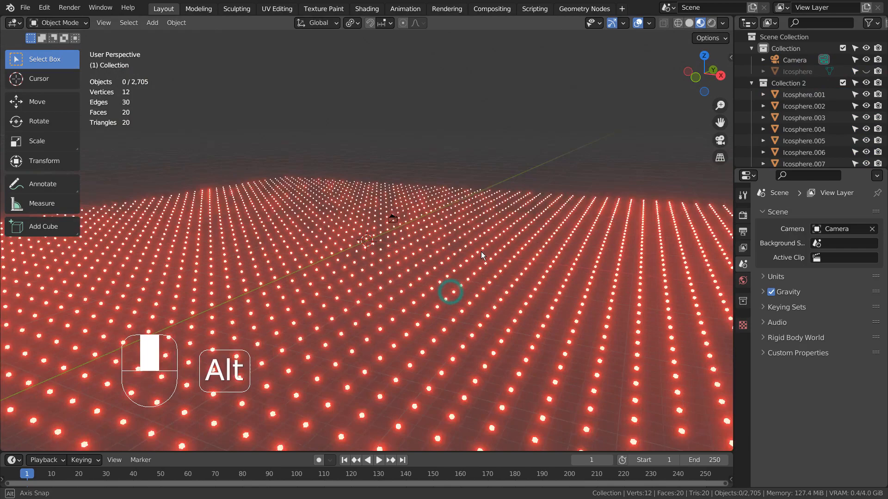
- Join every icosphere in Collection 2 into one object, Icosphere.004, and enter Edit Mode on it
{"action": "left_click_drag", "start_coordinate": [481, 255], "coordinate": [405, 299]}
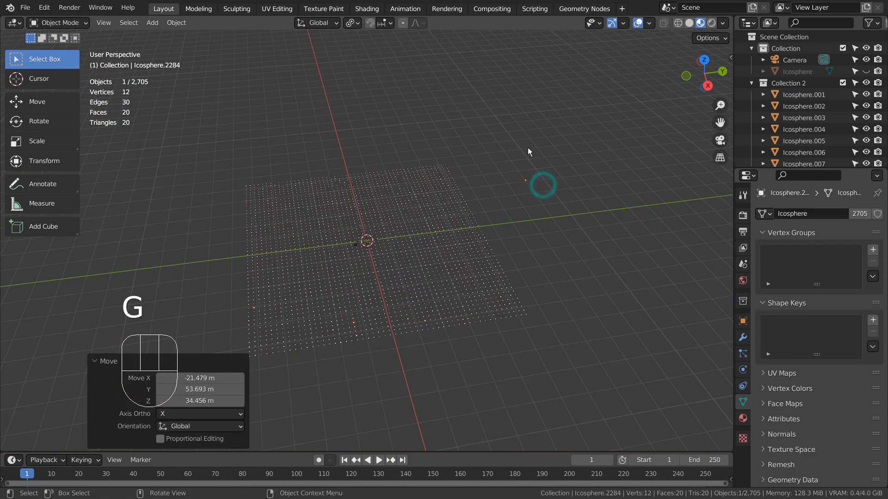
{"action": "key", "text": "Ctrl+Z"}
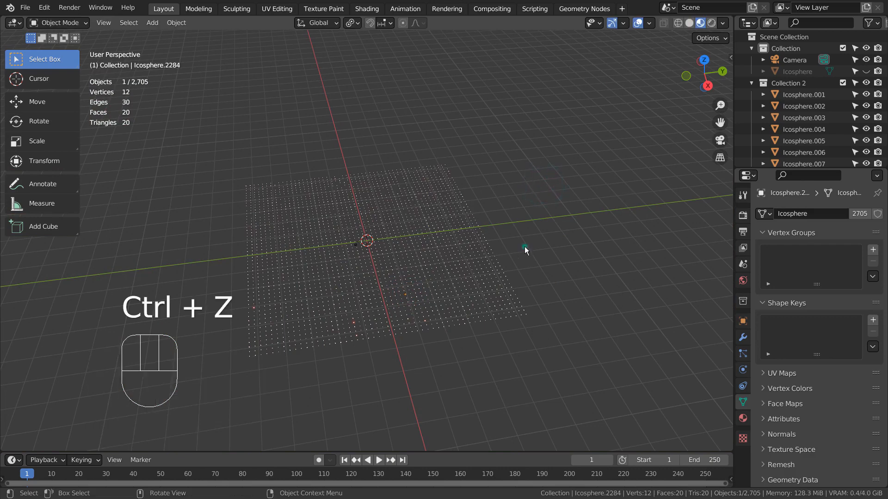
{"action": "key", "text": "b"}
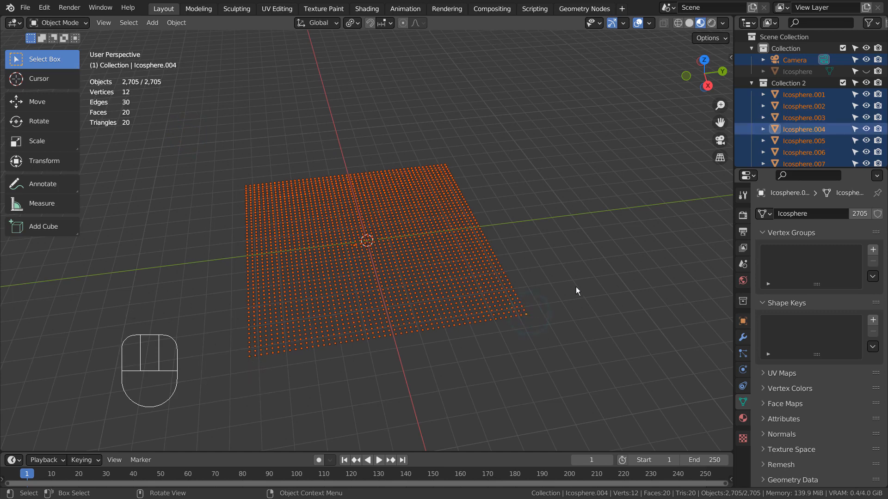
{"action": "key", "text": "ctrl"}
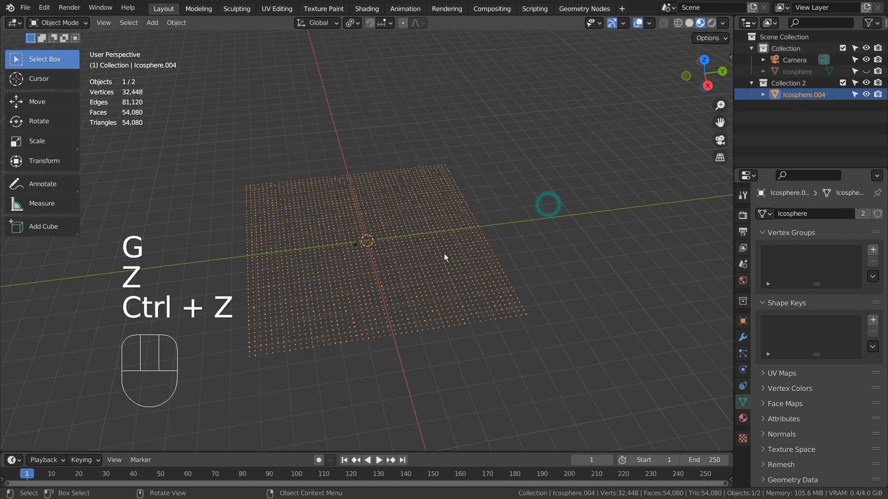
{"action": "key", "text": "Tab"}
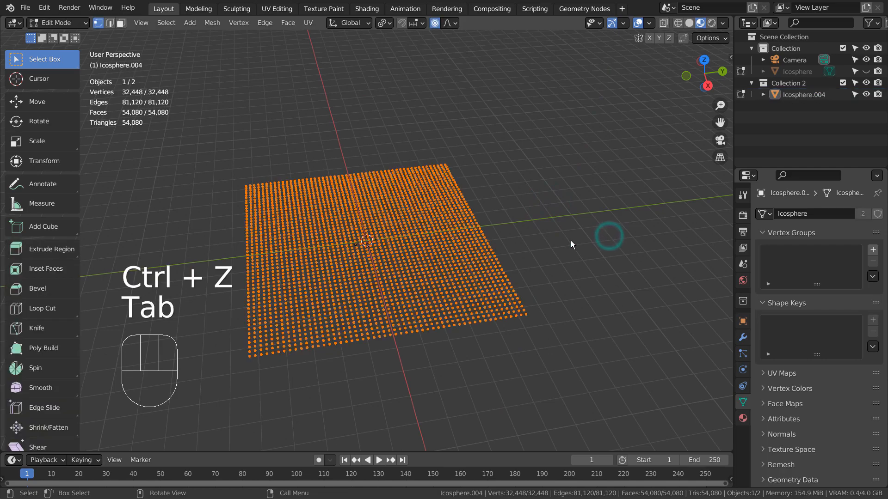
- Duplicate the joined grid as a separate object, Icosphere.001, and start editing it
{"action": "key", "text": "Tab"}
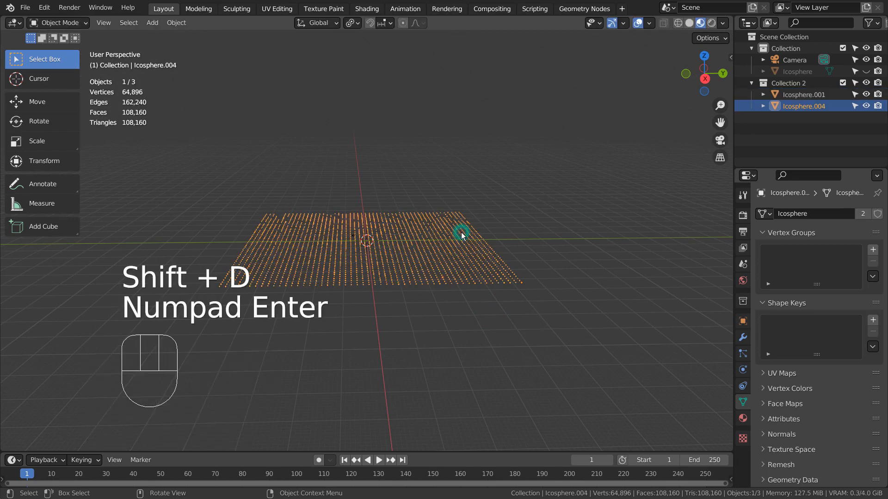
{"action": "left_click", "coordinate": [803, 94]}
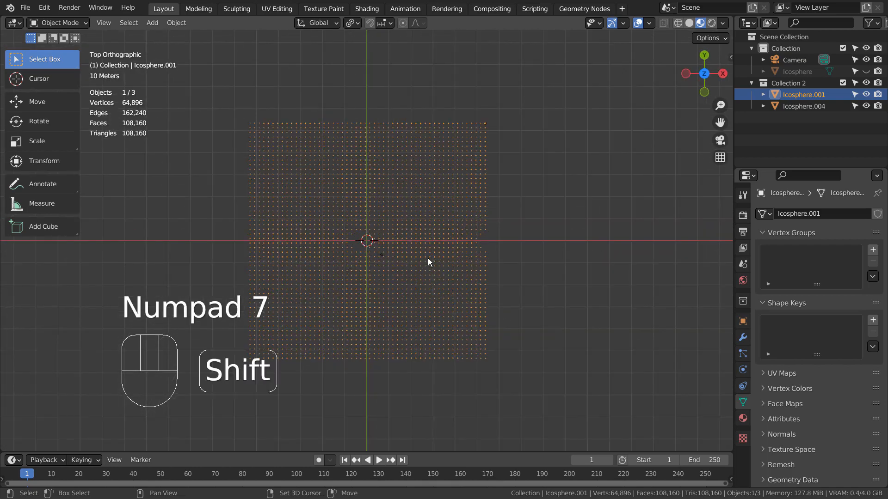
{"action": "key", "text": "Tab"}
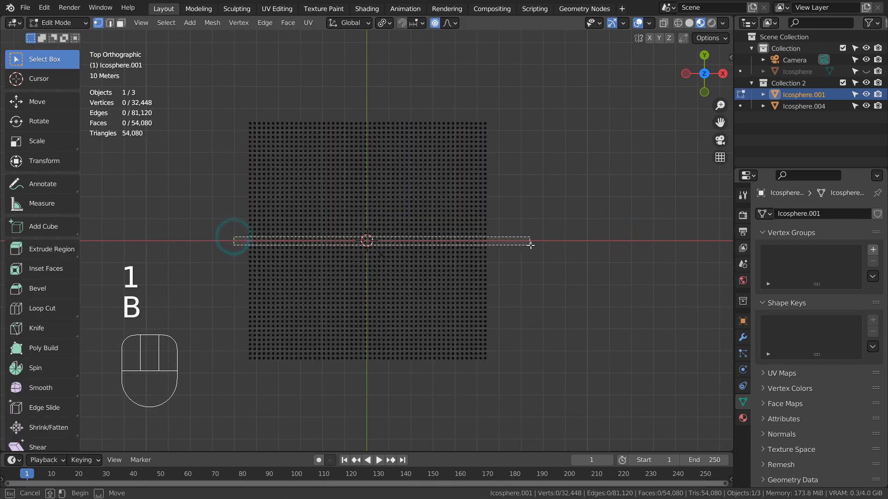
- Lift selected rows and columns of spheres along Z with proportional editing into smooth ridges
{"action": "left_click_drag", "start_coordinate": [232, 240], "coordinate": [529, 244]}
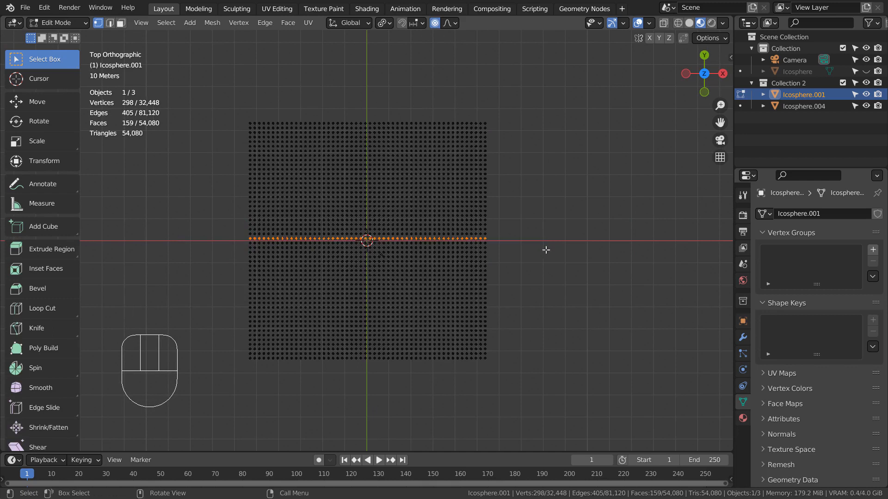
{"action": "mouse_move", "coordinate": [230, 151]}
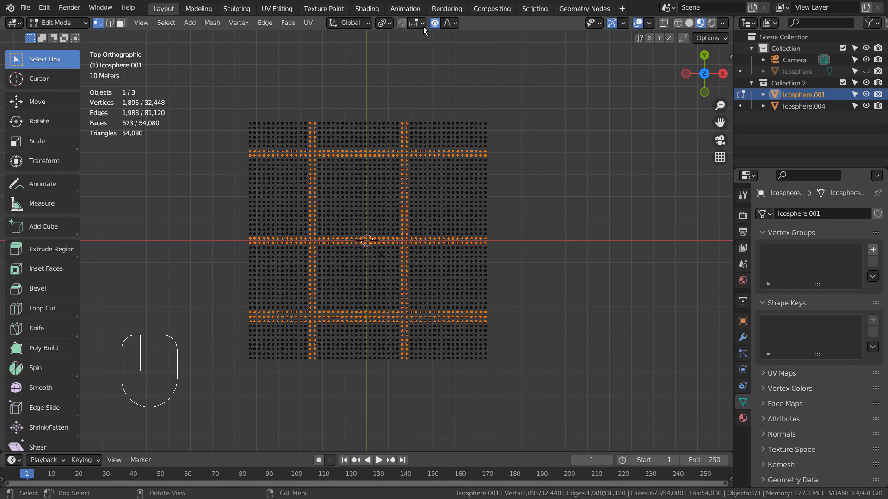
{"action": "left_click_drag", "start_coordinate": [368, 238], "coordinate": [462, 191]}
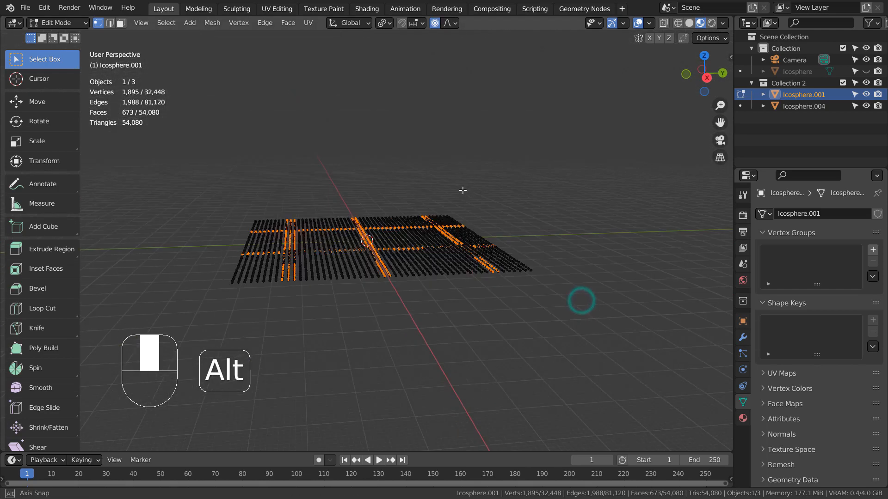
{"action": "key", "text": "g"}
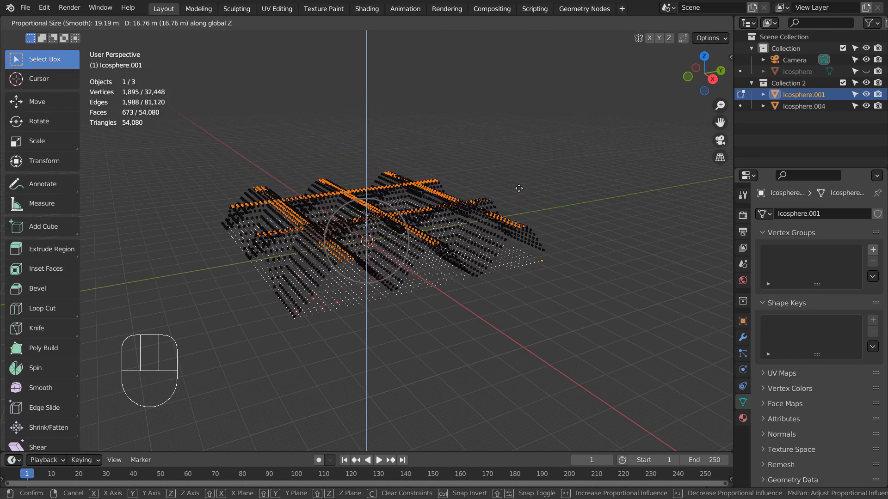
{"action": "key", "text": "Tab"}
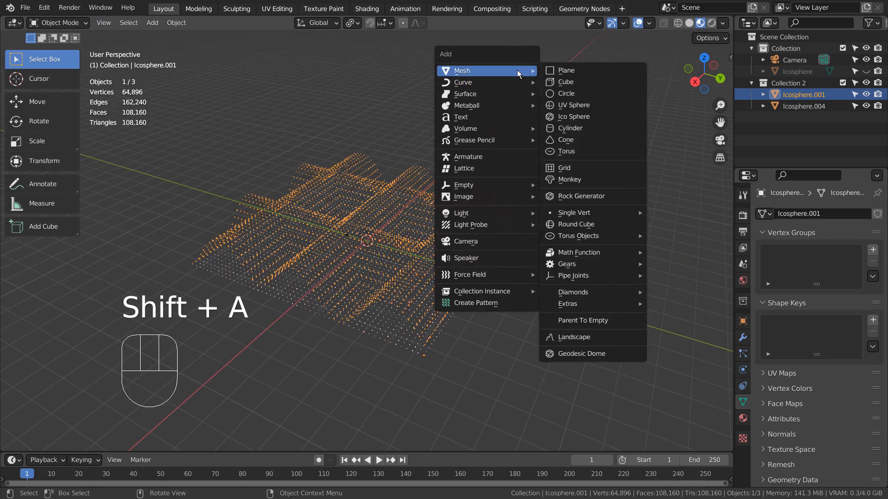
- Add a UV sphere scaled up about fourfold around the grids, with level-3 subdivision
{"action": "left_click", "coordinate": [574, 104]}
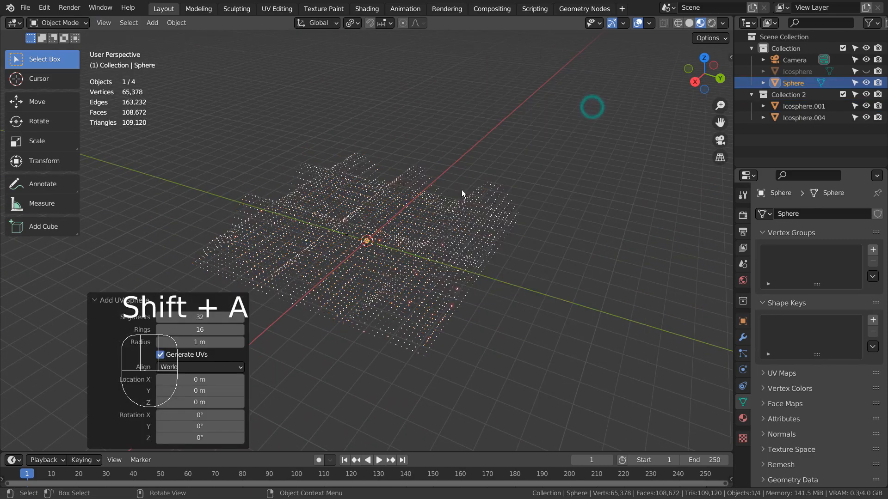
{"action": "key", "text": "s"}
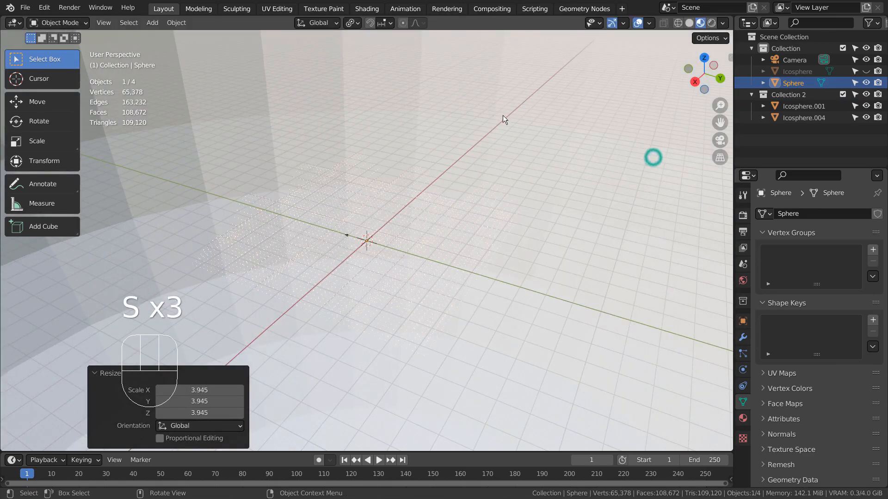
{"action": "key", "text": "ctrl+3"}
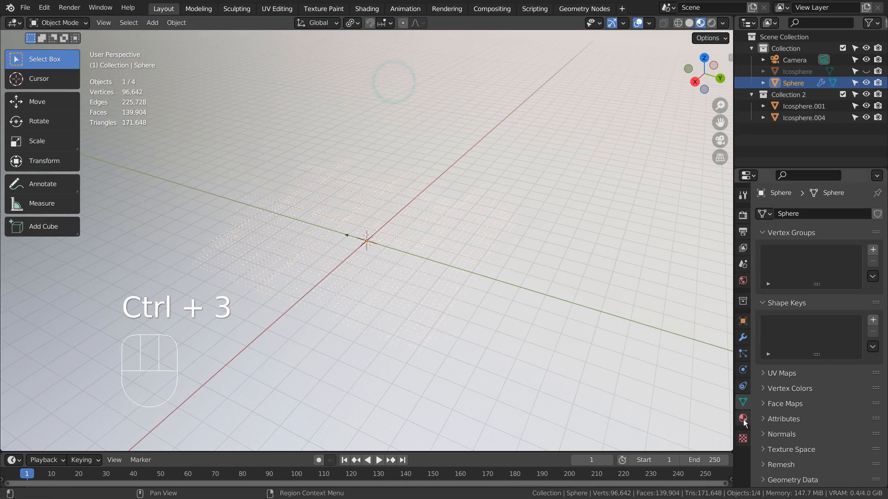
{"action": "left_click", "coordinate": [743, 419]}
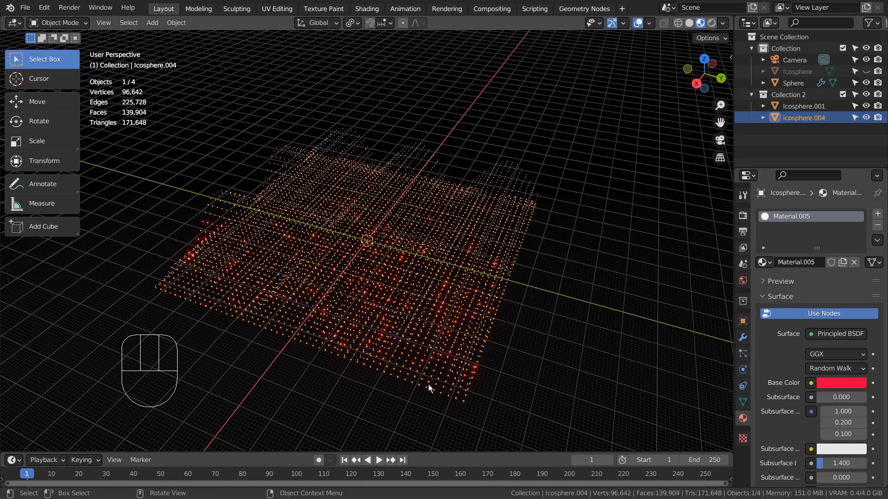
- Switch to front view and bring up the Add menu over the glowing grid
{"action": "left_click", "coordinate": [424, 392]}
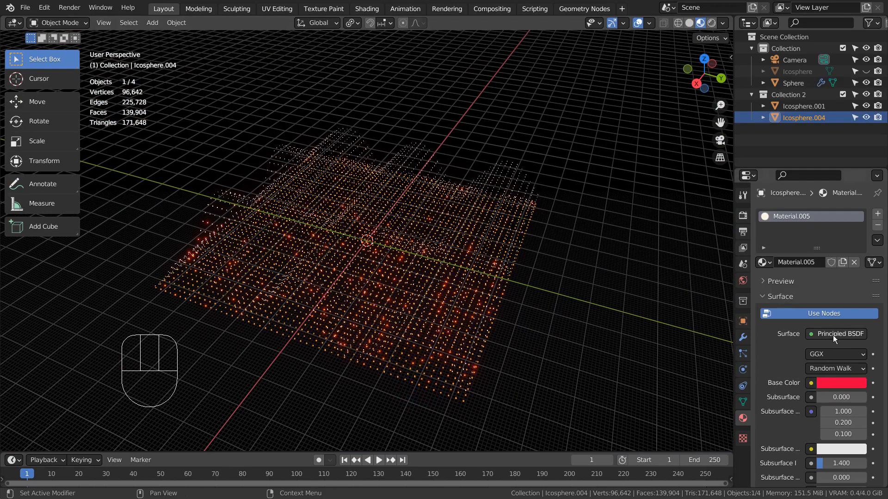
{"action": "mouse_move", "coordinate": [833, 383]}
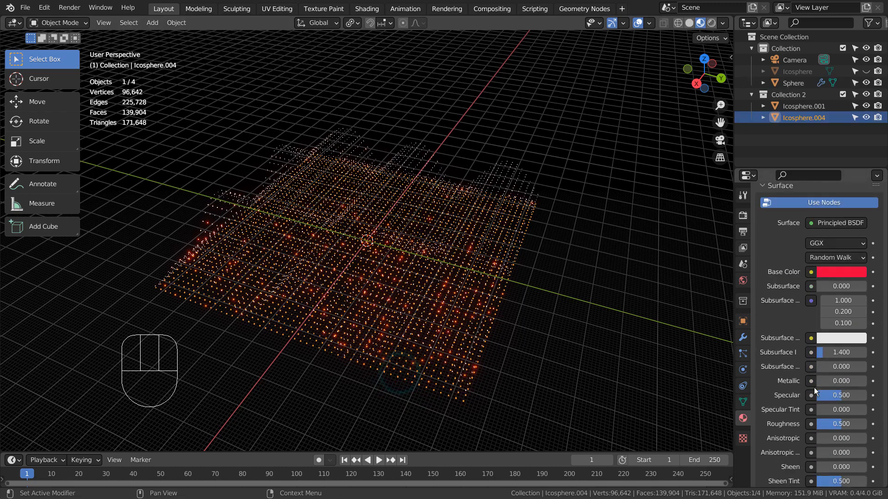
{"action": "left_click", "coordinate": [836, 345]}
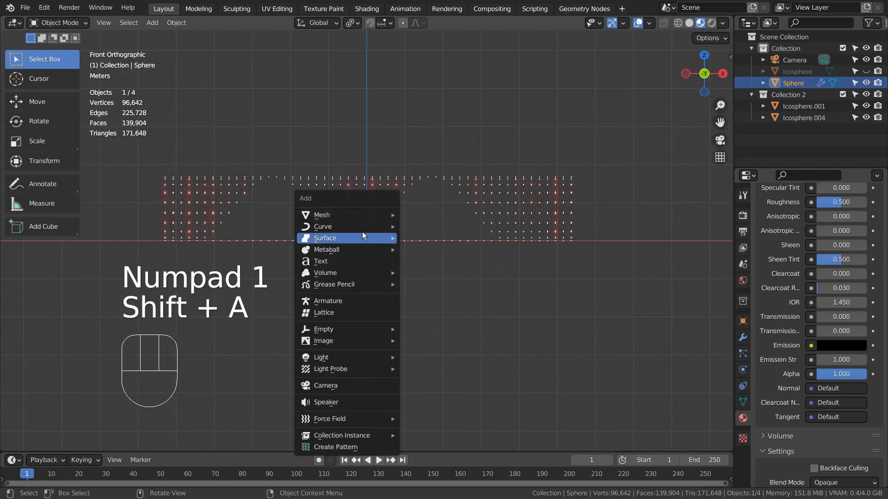
{"action": "mouse_move", "coordinate": [323, 227]}
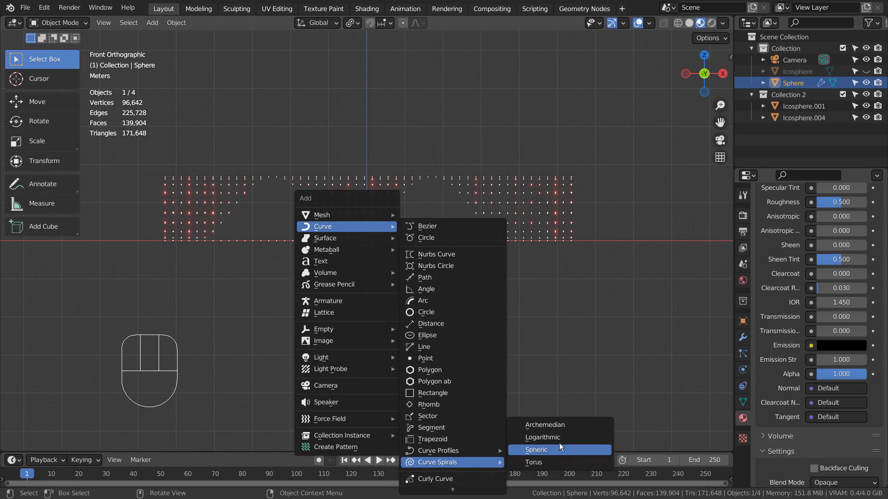
- Add an Archimedean spiral curve with 2 turns and a wide radius, then leave Edit Mode
{"action": "left_click", "coordinate": [544, 425]}
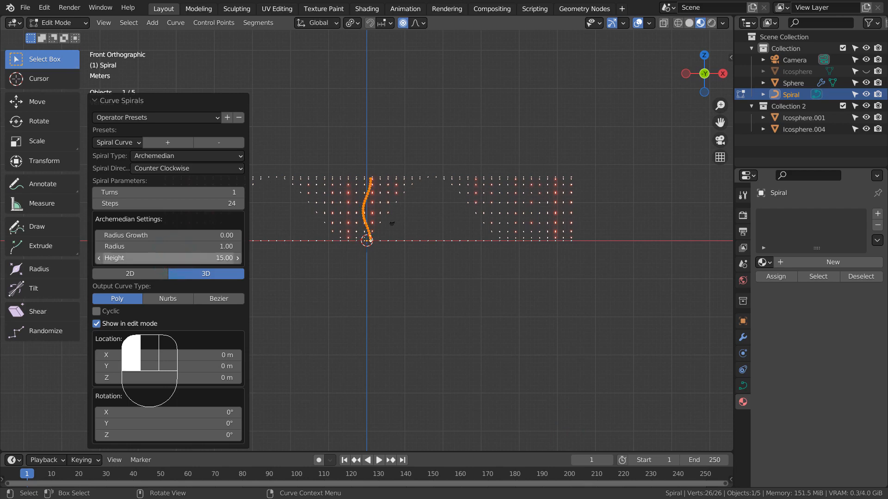
{"action": "mouse_move", "coordinate": [168, 192]}
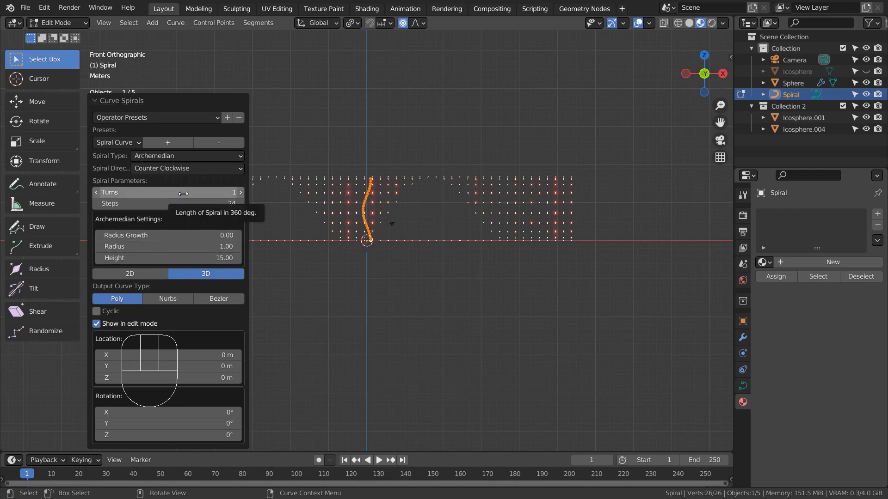
{"action": "left_click", "coordinate": [239, 192]}
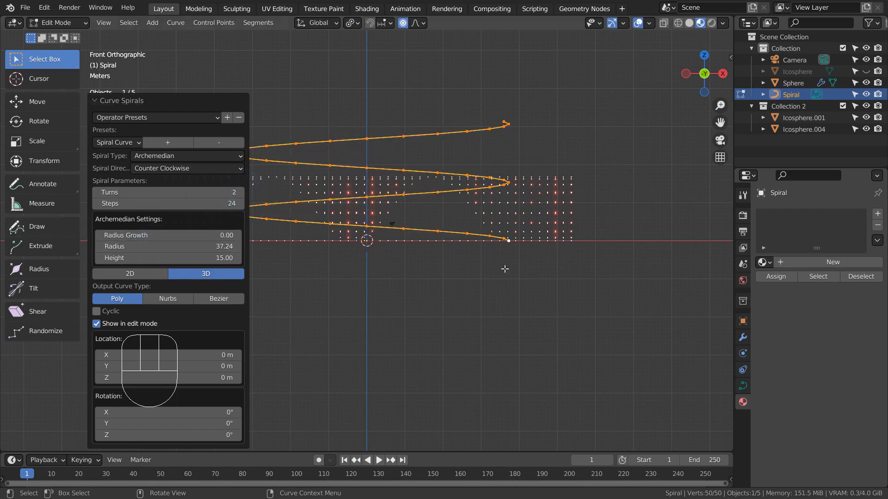
{"action": "key", "text": "Tab"}
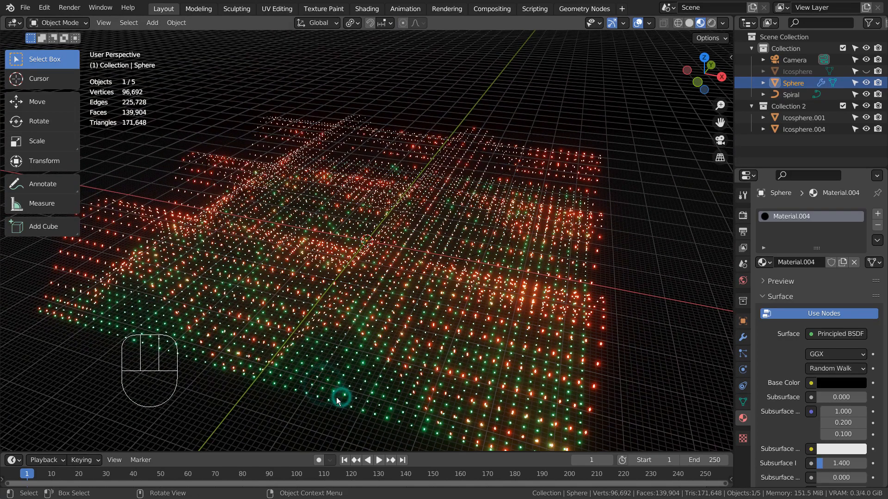
- Give Icosphere.004 a Curve modifier along the spiral so the instances streak radially outward
{"action": "left_click", "coordinate": [804, 129]}
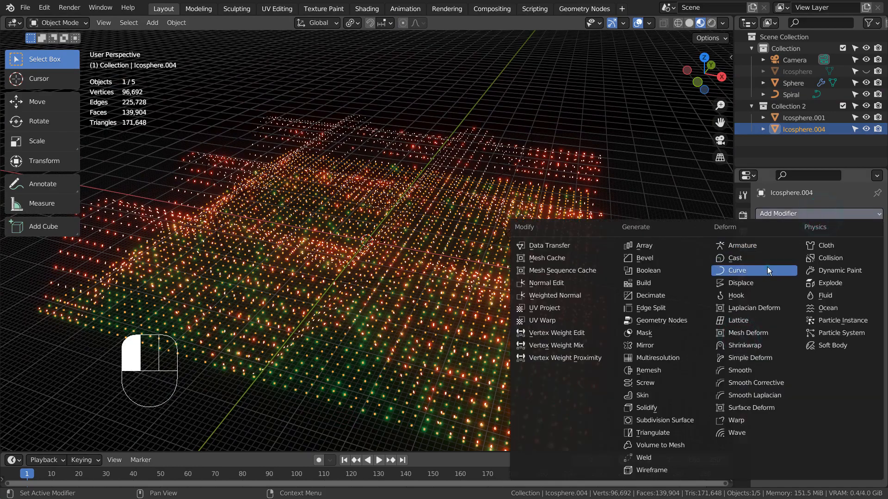
{"action": "left_click", "coordinate": [736, 270]}
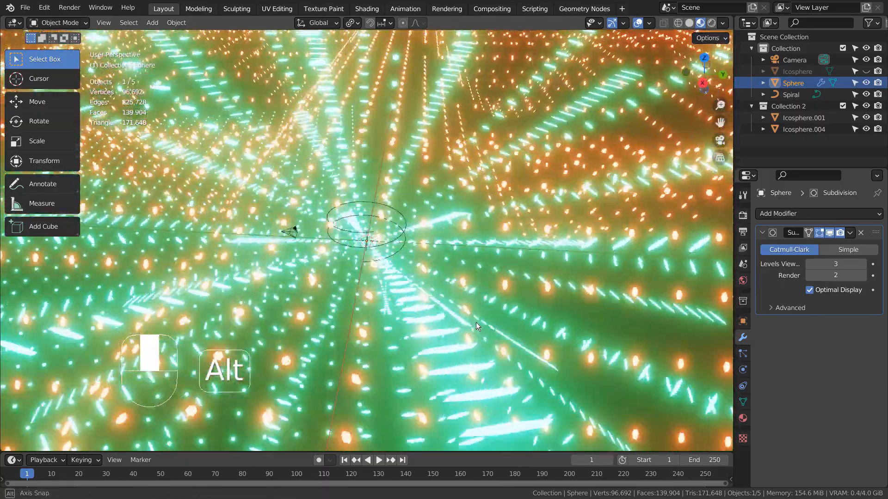
{"action": "left_click_drag", "start_coordinate": [475, 326], "coordinate": [490, 311]}
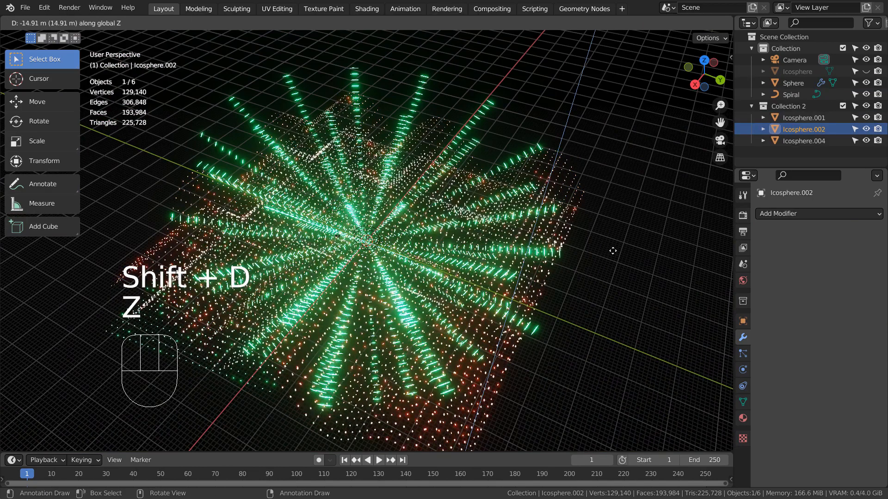
- Rotate the duplicate into place along the vertical axis and view the burst from the front
{"action": "key", "text": "r"}
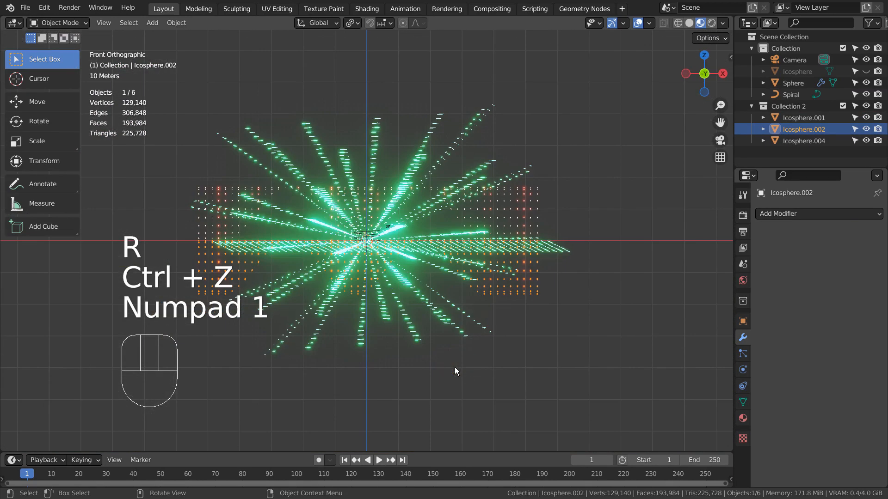
{"action": "key", "text": "r"}
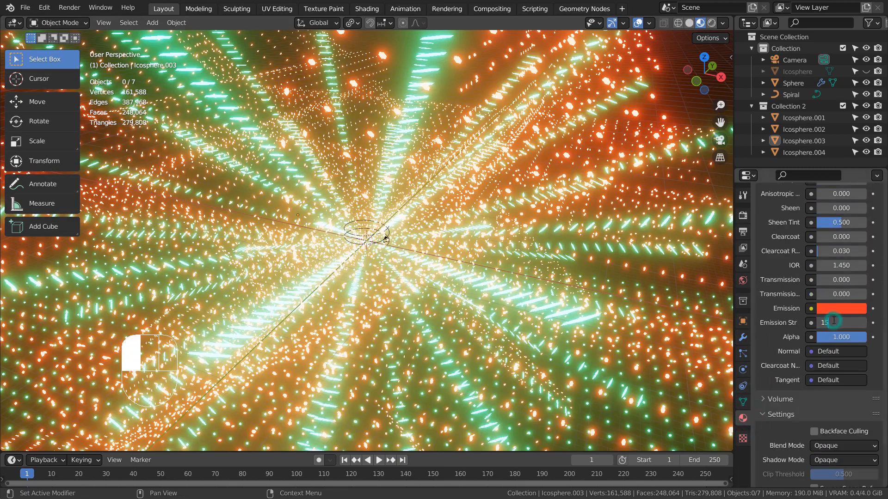
- Set Emission Strength 15 on each icosphere object, checking Icosphere.001 through .004
{"action": "type", "text": "15.000"}
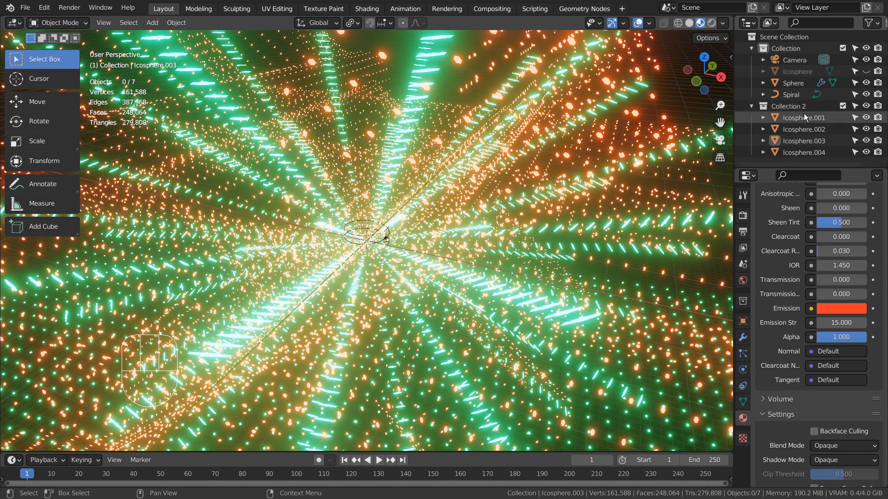
{"action": "left_click", "coordinate": [803, 117]}
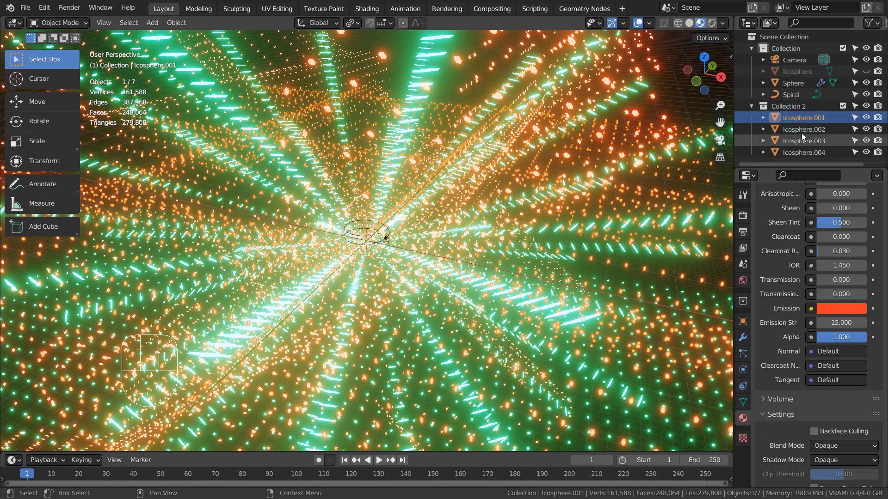
{"action": "left_click", "coordinate": [803, 151]}
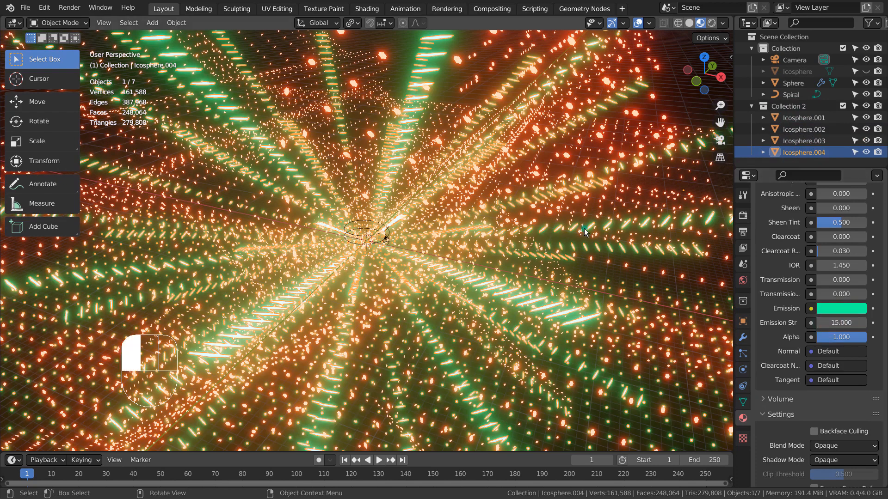
{"action": "left_click", "coordinate": [803, 118]}
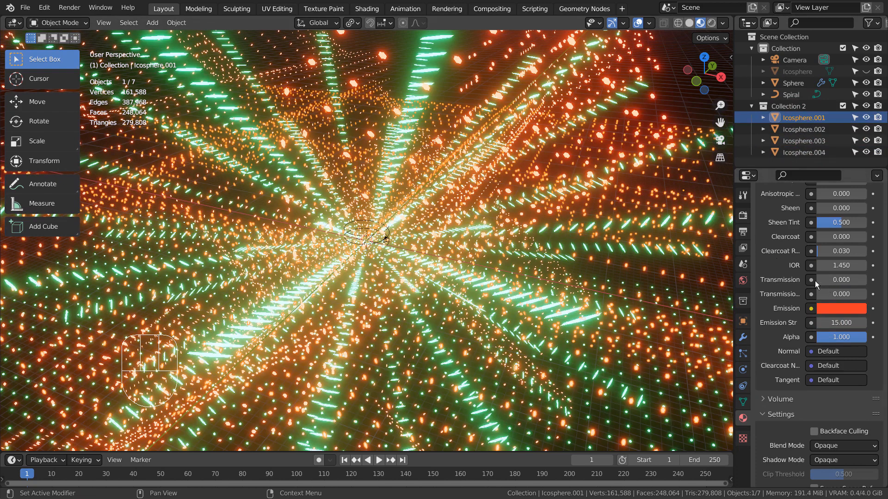
{"action": "left_click", "coordinate": [803, 140]}
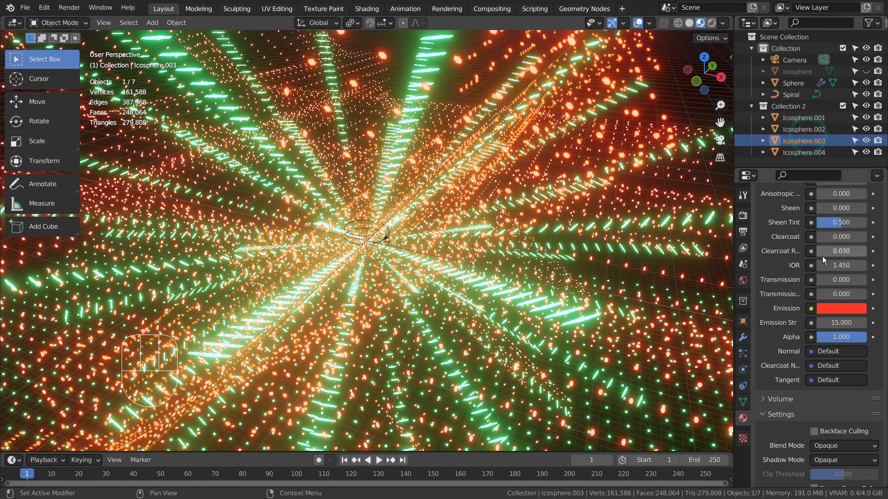
{"action": "left_click", "coordinate": [804, 128]}
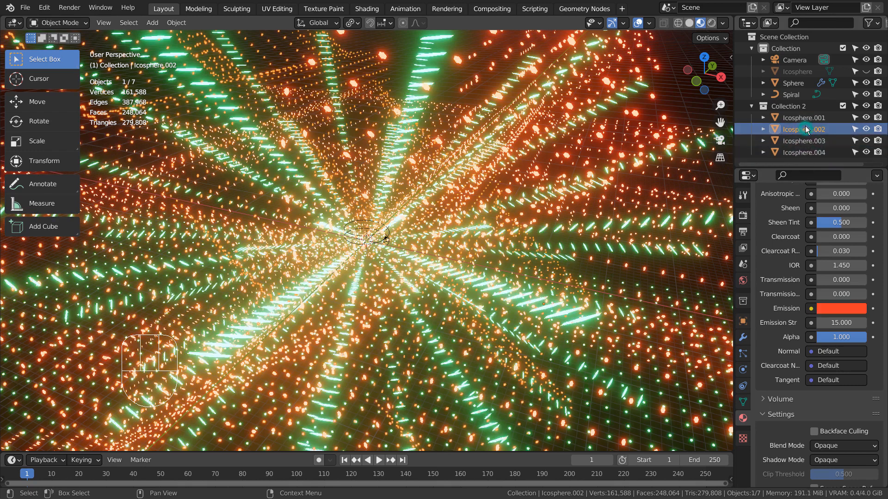
- Recolour Icosphere.004's emission from green to blue
{"action": "left_click", "coordinate": [803, 152]}
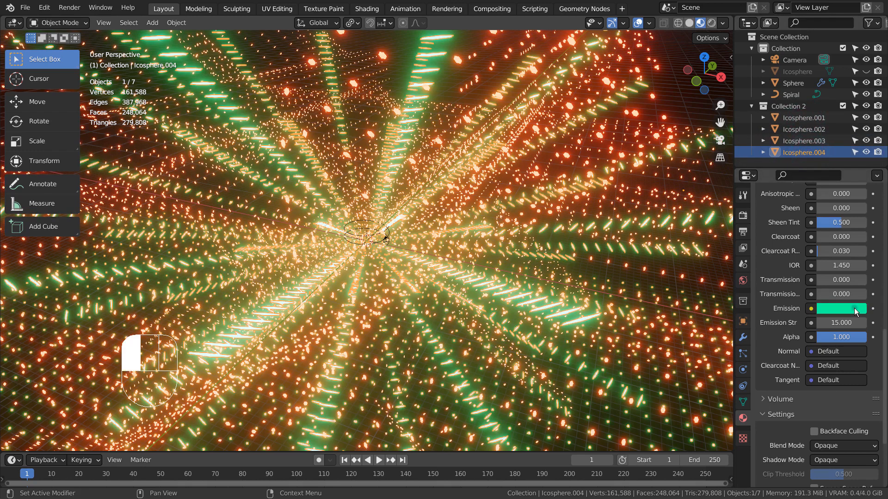
{"action": "left_click", "coordinate": [840, 309]}
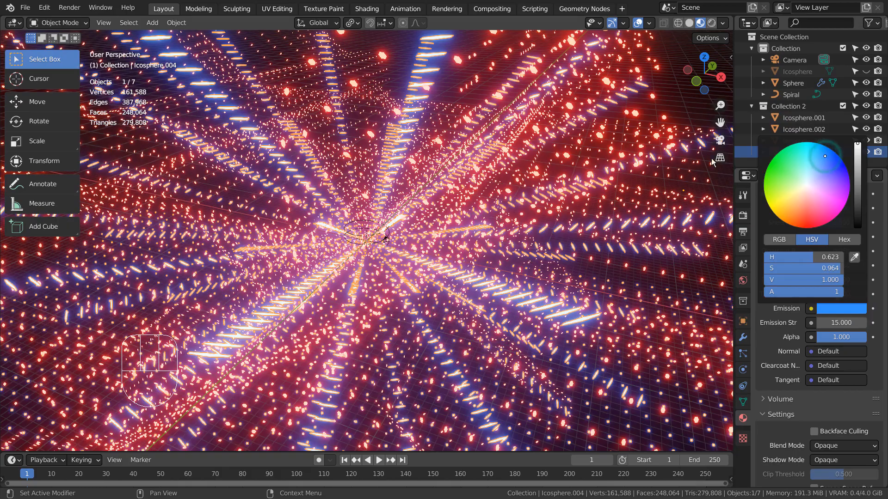
{"action": "left_click", "coordinate": [794, 83]}
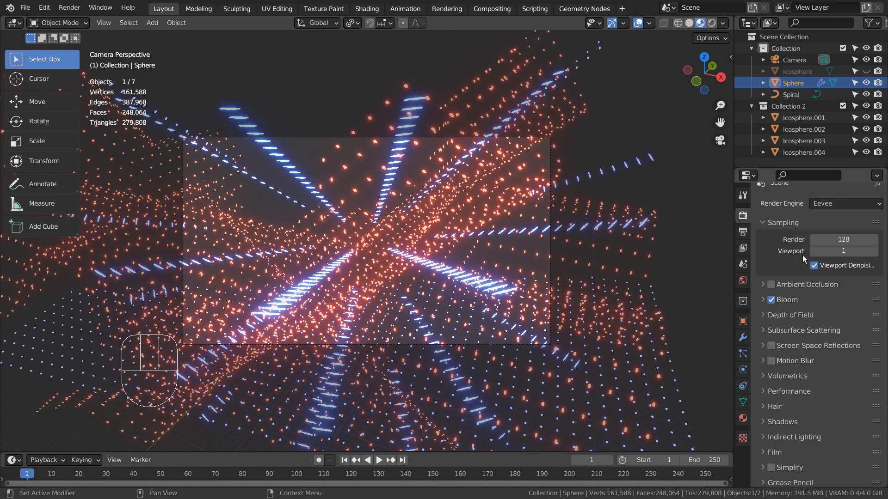
- Keyframe the camera's location and rotation at frame 1, then jump to frame 100
{"action": "left_click", "coordinate": [795, 60]}
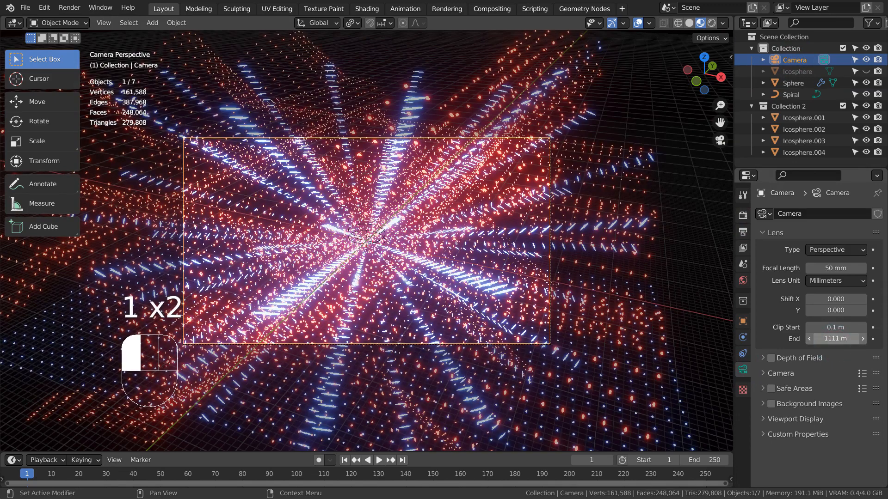
{"action": "left_click", "coordinate": [790, 83]}
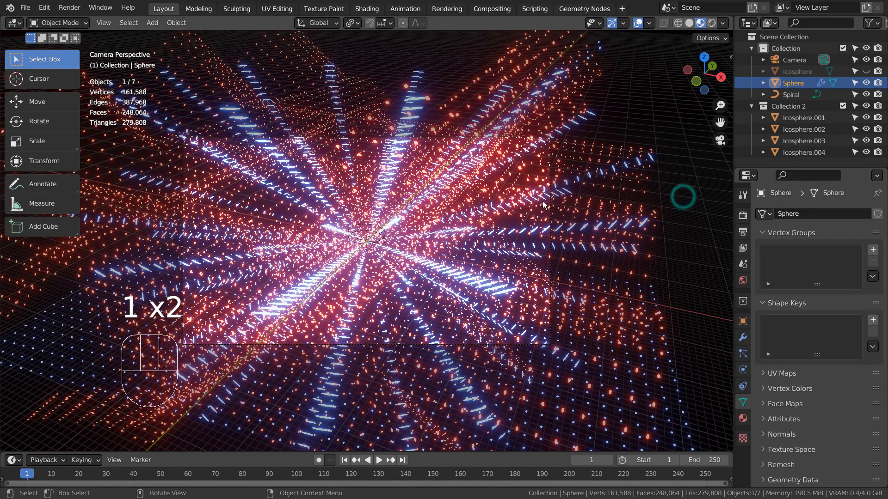
{"action": "left_click", "coordinate": [794, 60]}
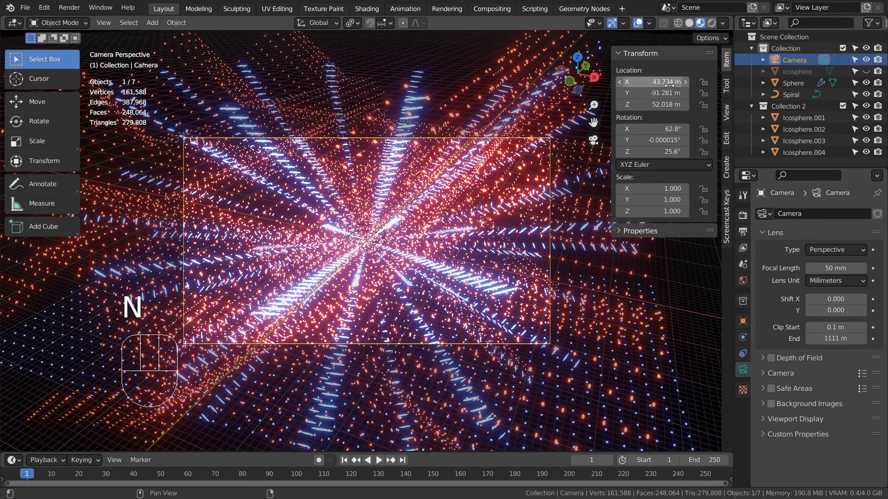
{"action": "left_click", "coordinate": [651, 92]}
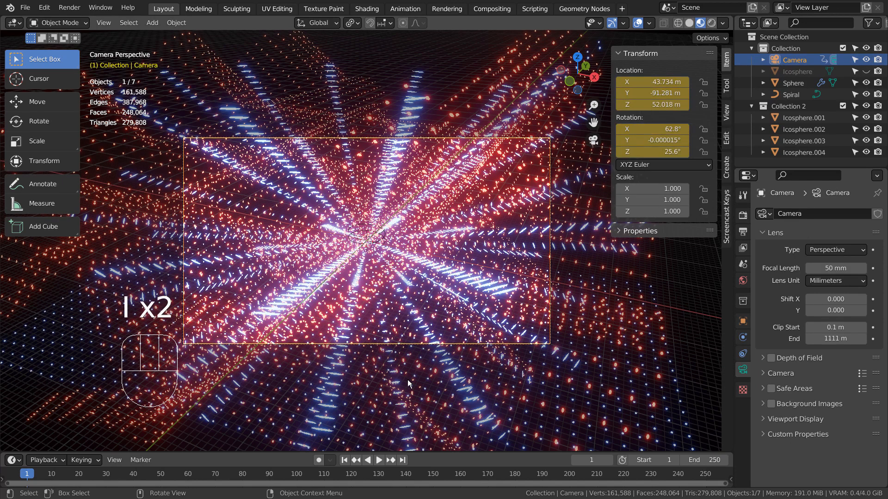
{"action": "left_click", "coordinate": [295, 474]}
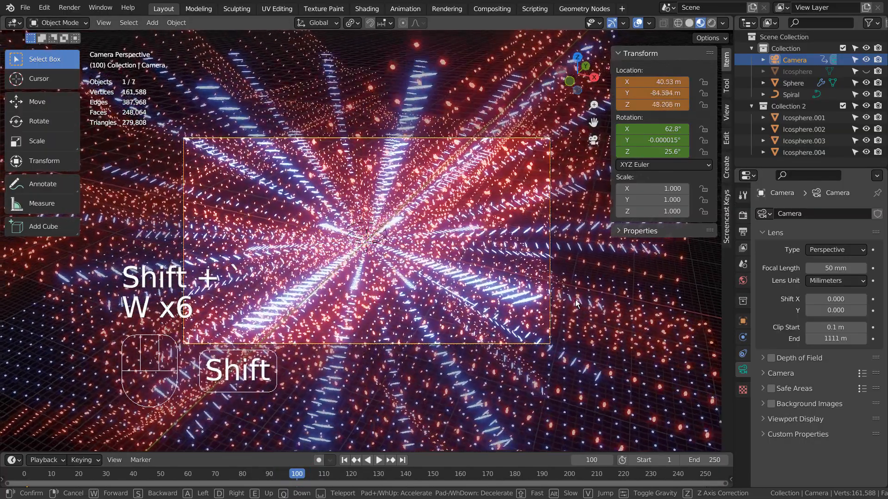
- Fly the camera deep toward the centre at frame 100 and hide the enclosing Sphere
{"action": "key", "text": "W"}
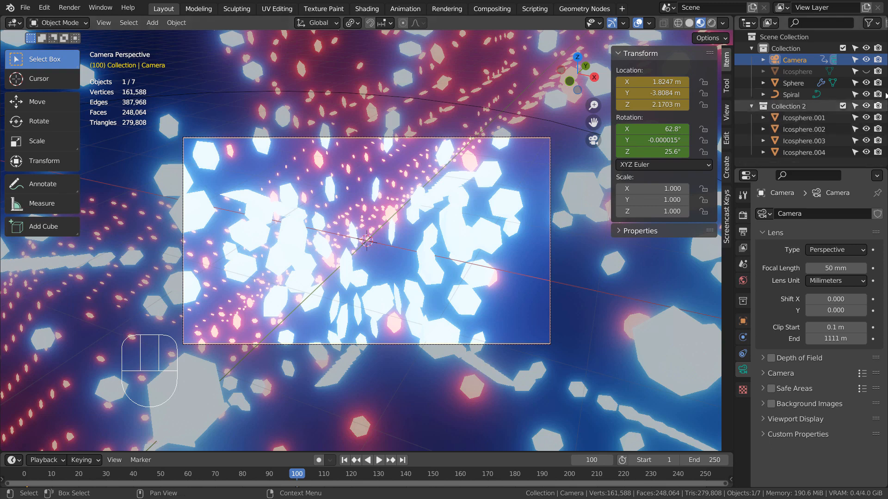
{"action": "left_click", "coordinate": [865, 83]}
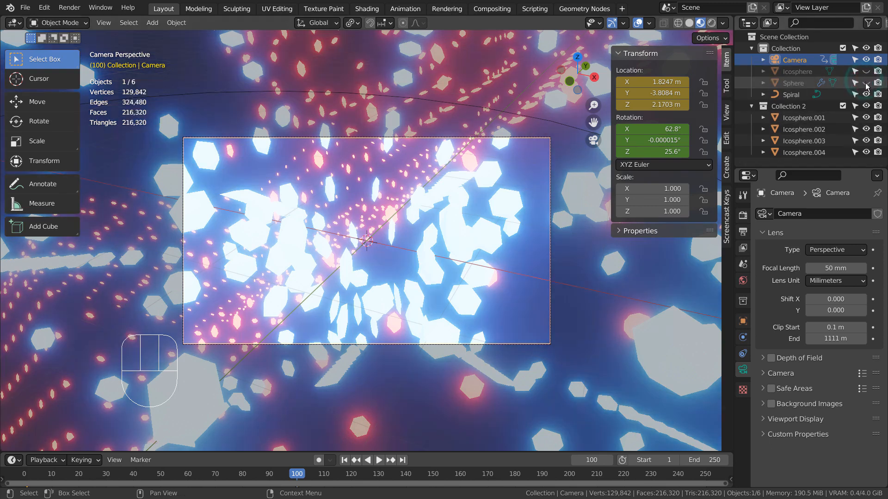